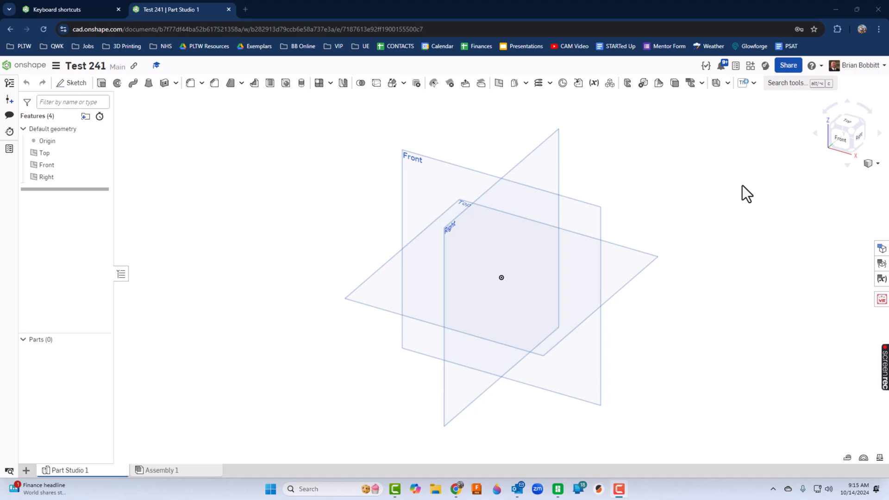
Leave the empty Test 241 part studio for the Onshape documents home page.
left_click(30, 65)
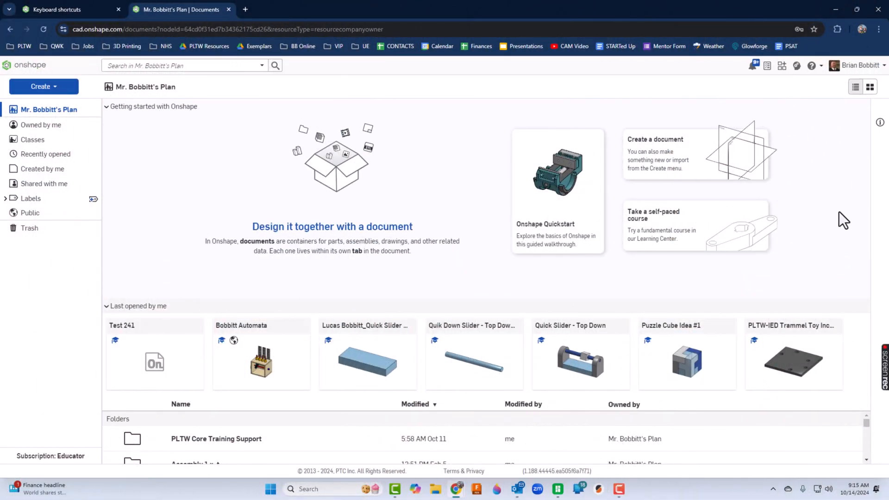
mouse_move(803, 245)
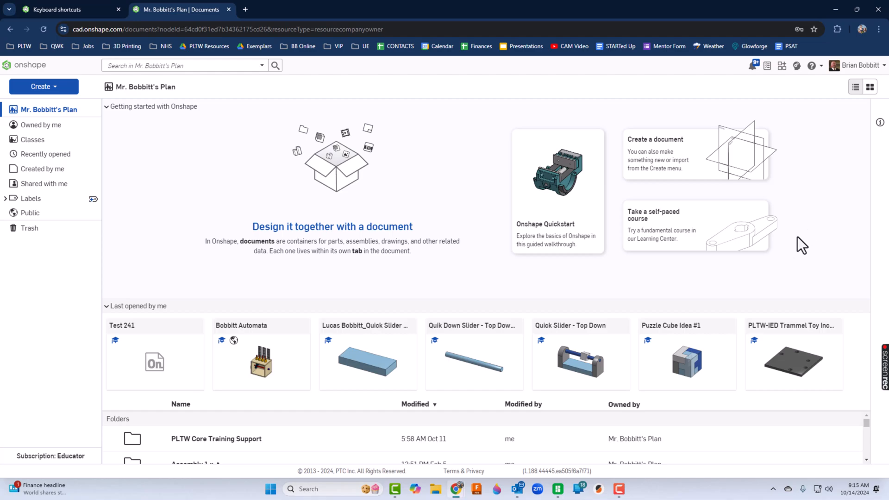
mouse_move(431, 438)
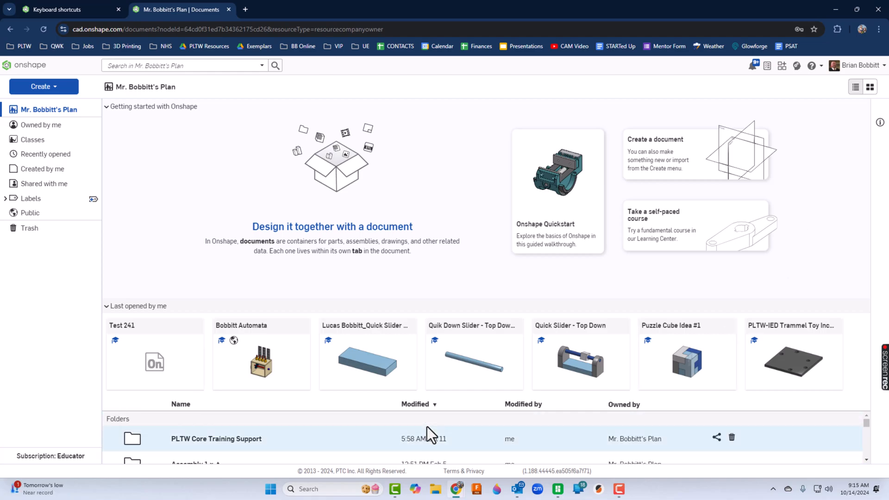
mouse_move(185, 266)
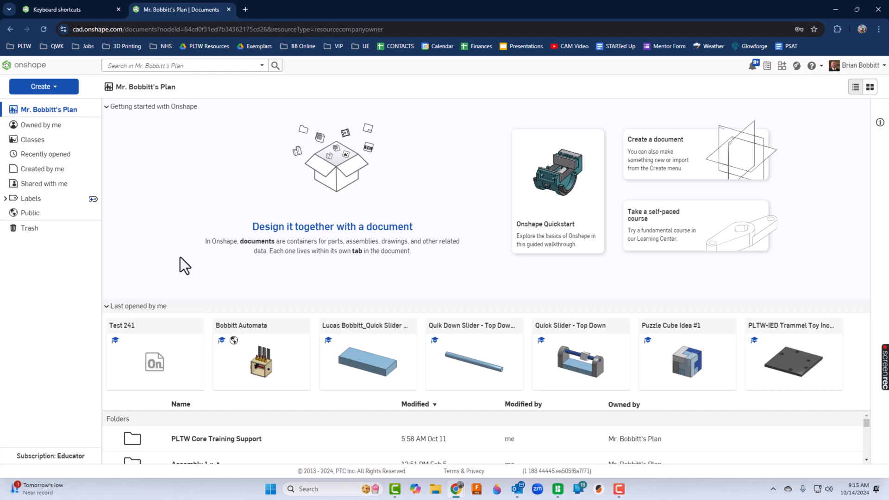
mouse_move(44, 86)
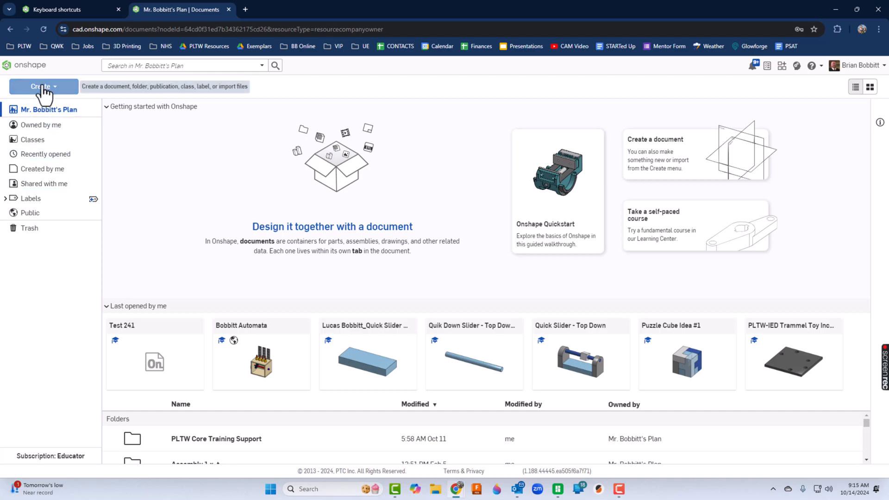
Create and open a new document named 'Document for Video'.
left_click(43, 86)
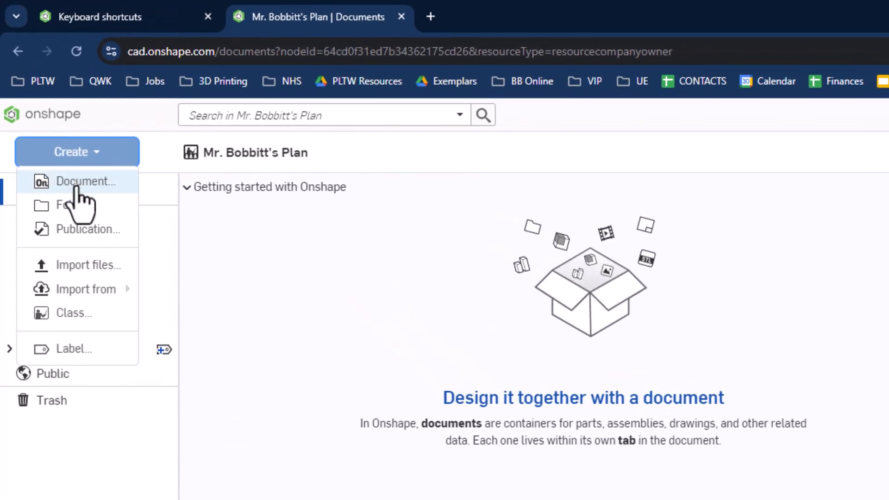
mouse_move(88, 265)
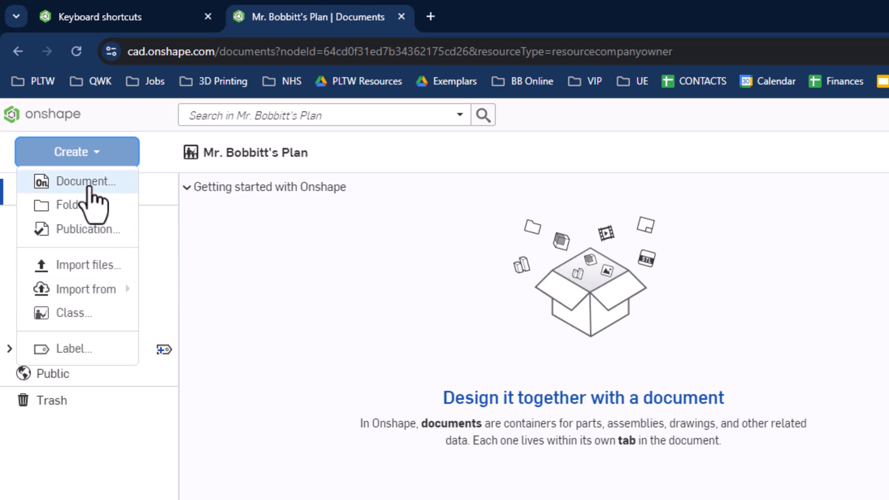
mouse_move(56, 201)
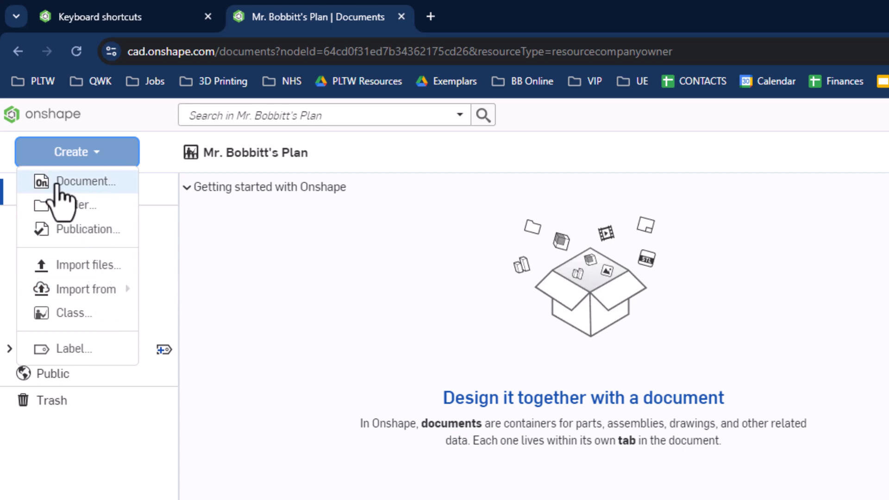
mouse_move(76, 215)
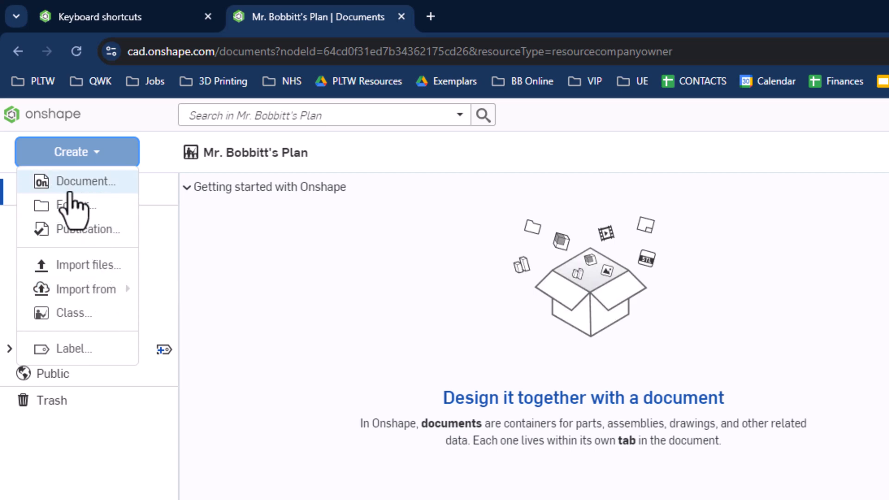
left_click(86, 181)
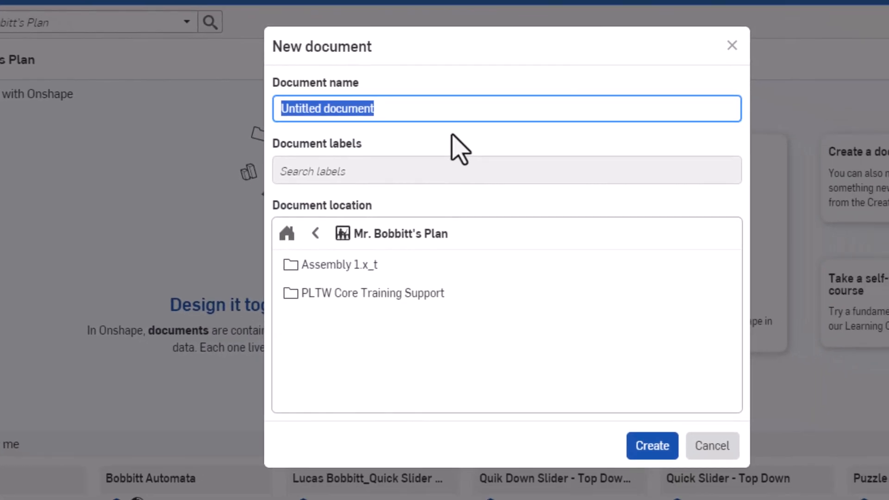
type("Document for Video")
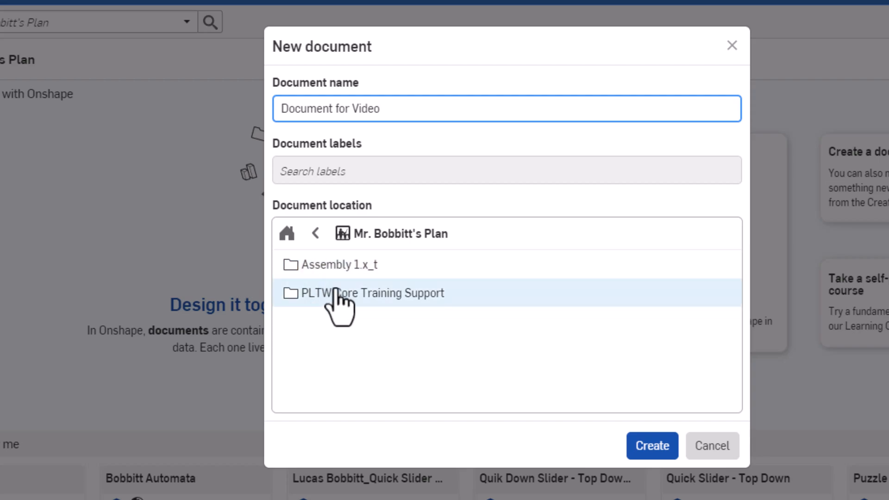
mouse_move(630, 441)
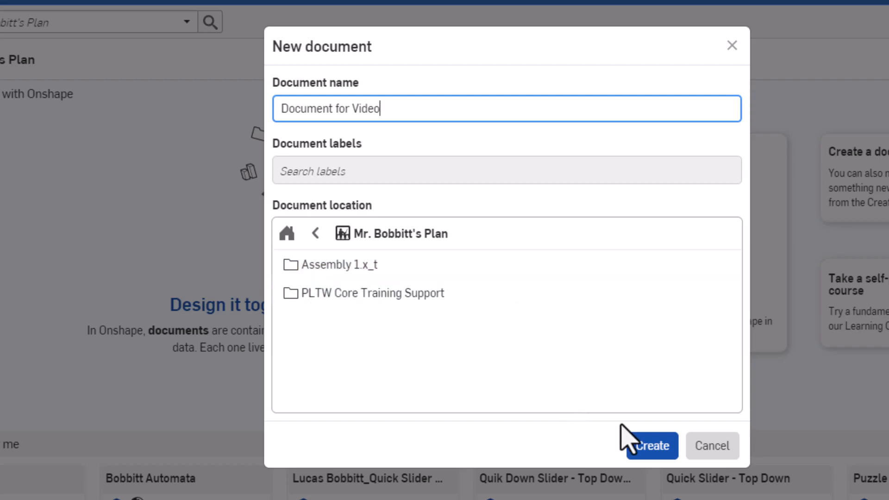
left_click(650, 446)
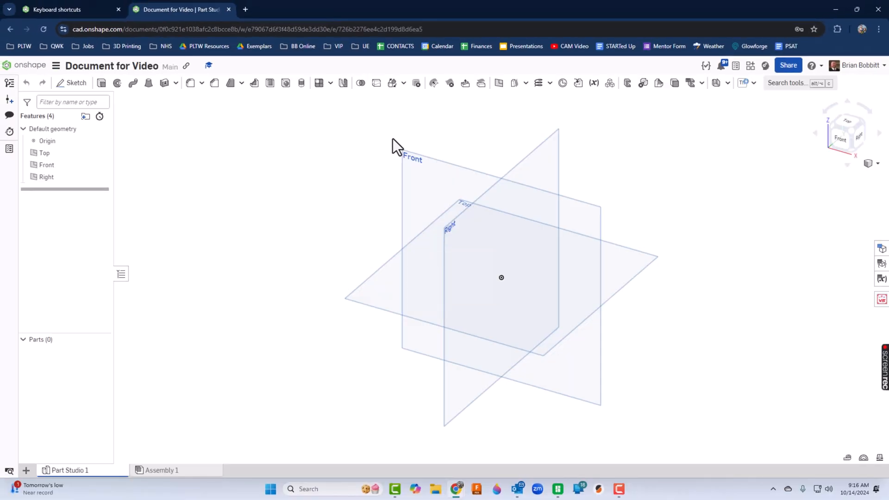
mouse_move(396, 145)
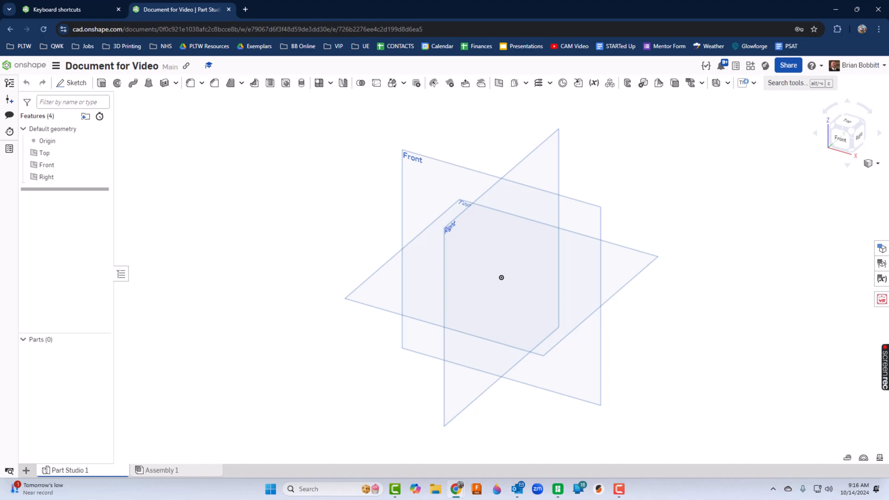
mouse_move(336, 415)
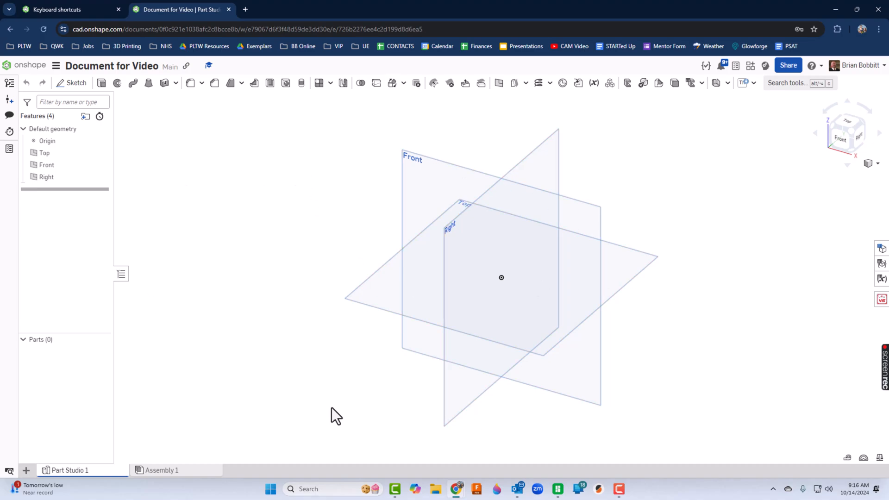
mouse_move(561, 211)
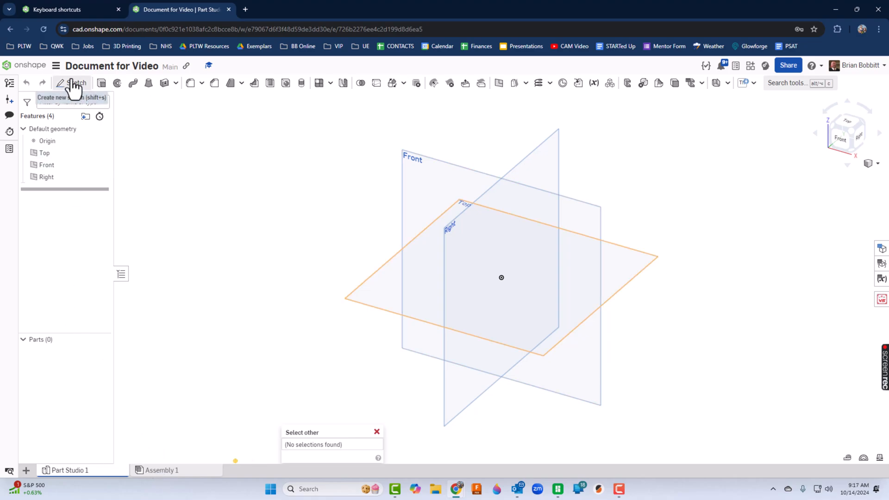
mouse_move(482, 83)
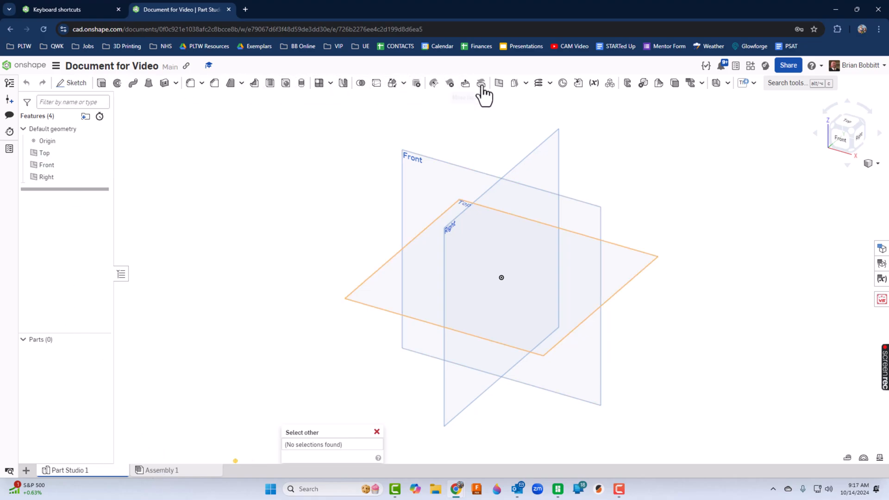
mouse_move(85, 101)
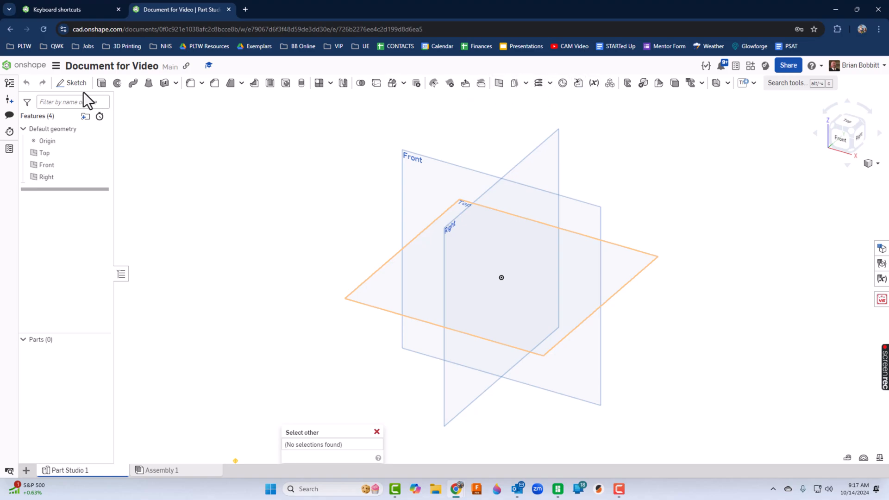
mouse_move(149, 82)
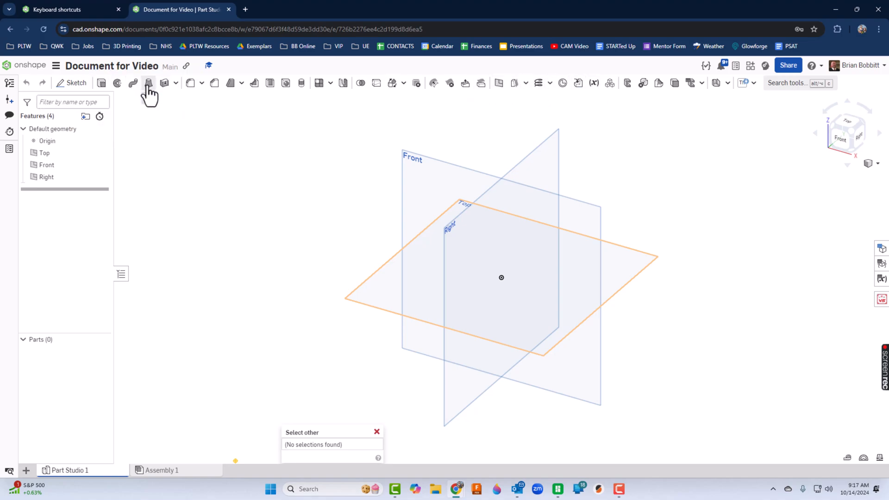
Start Sketch 1 on the Front plane and view it face-on.
left_click(75, 83)
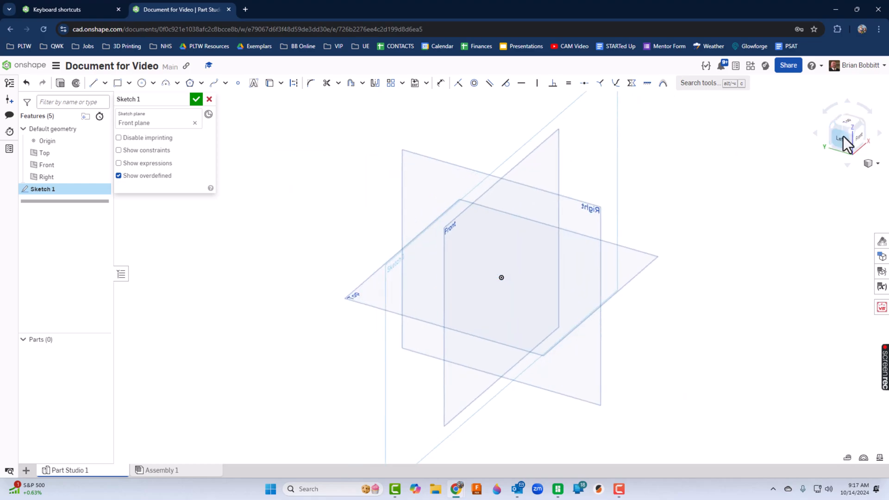
left_click(846, 133)
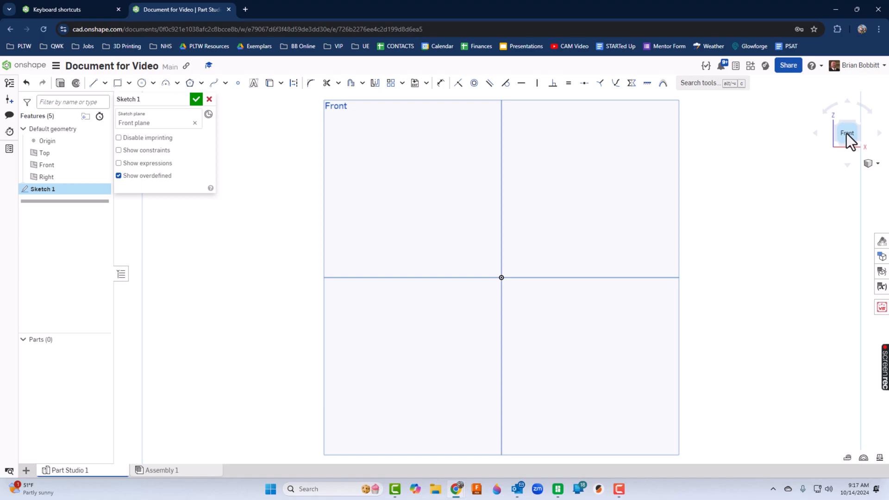
mouse_move(142, 83)
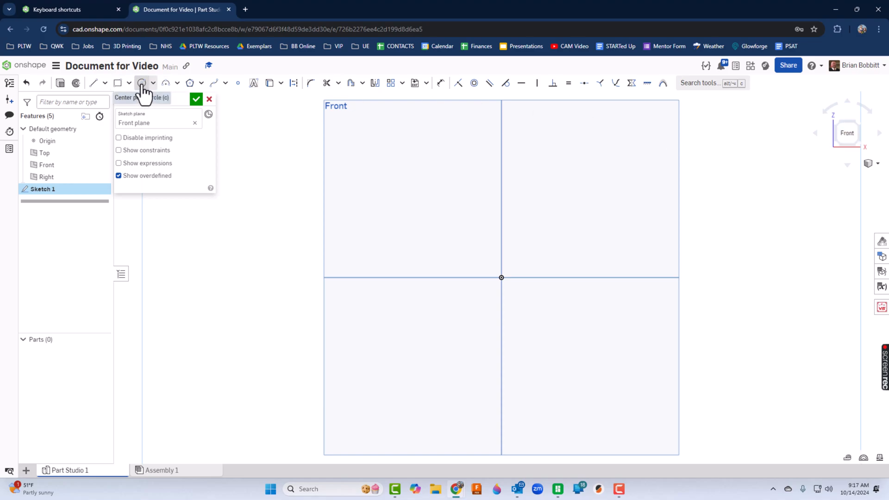
left_click(142, 83)
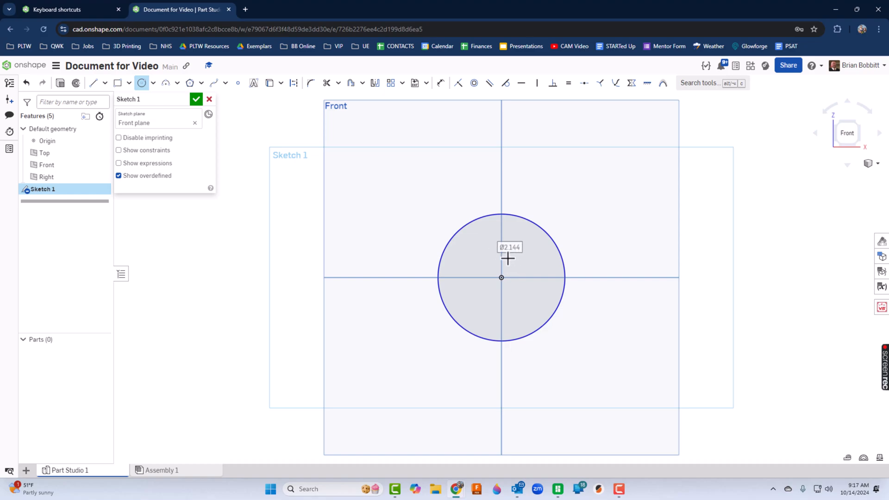
mouse_move(528, 250)
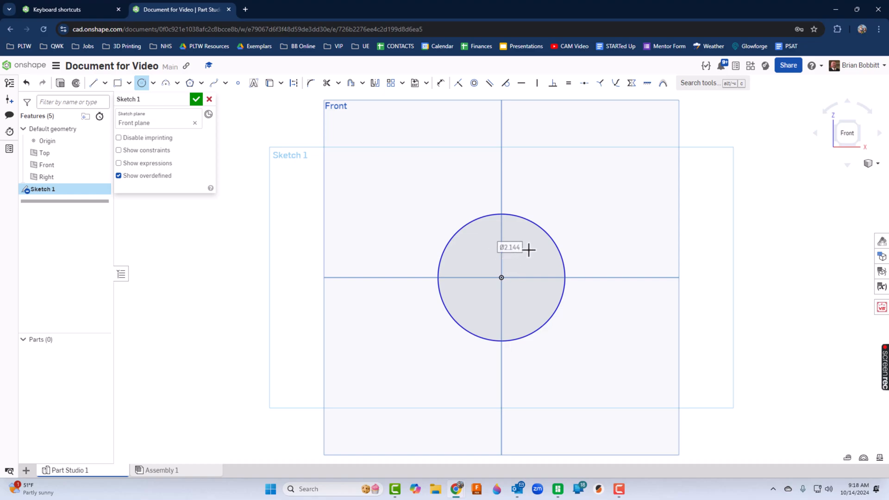
mouse_move(704, 194)
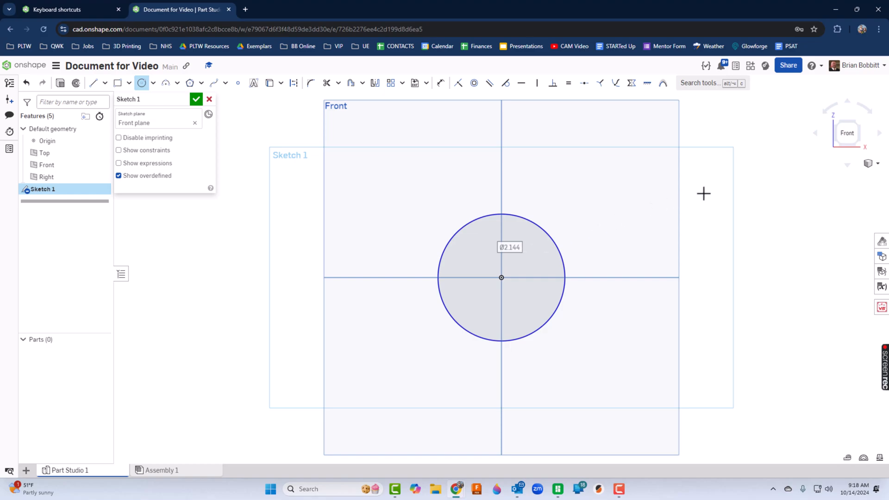
mouse_move(548, 103)
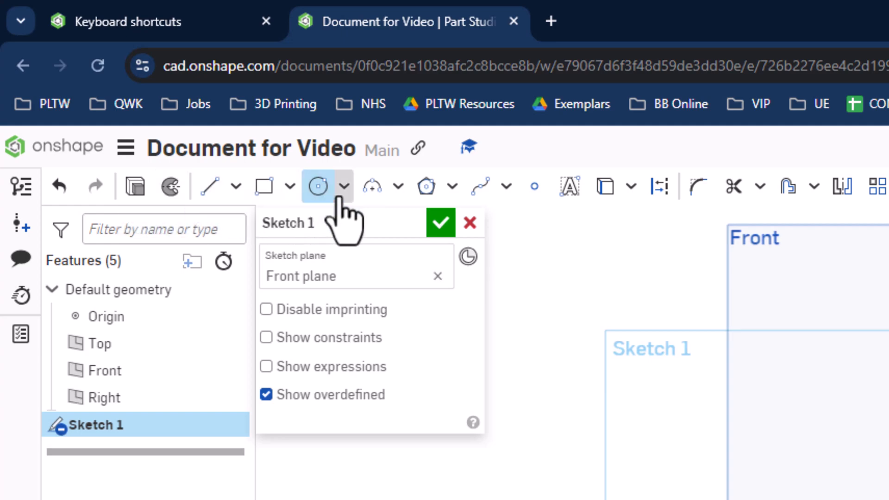
mouse_move(629, 186)
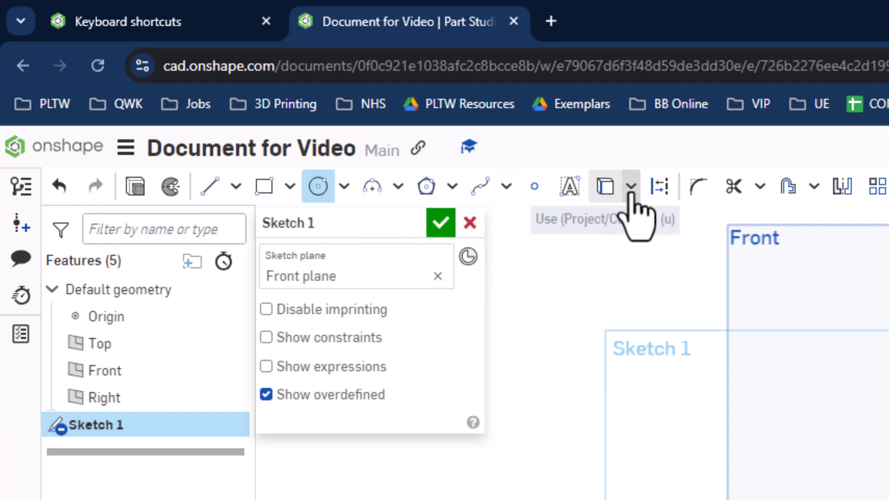
mouse_move(298, 232)
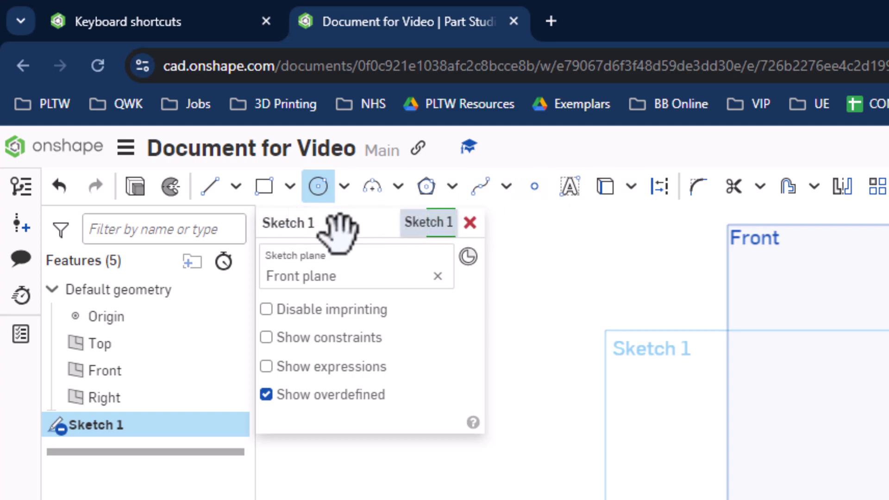
mouse_move(338, 234)
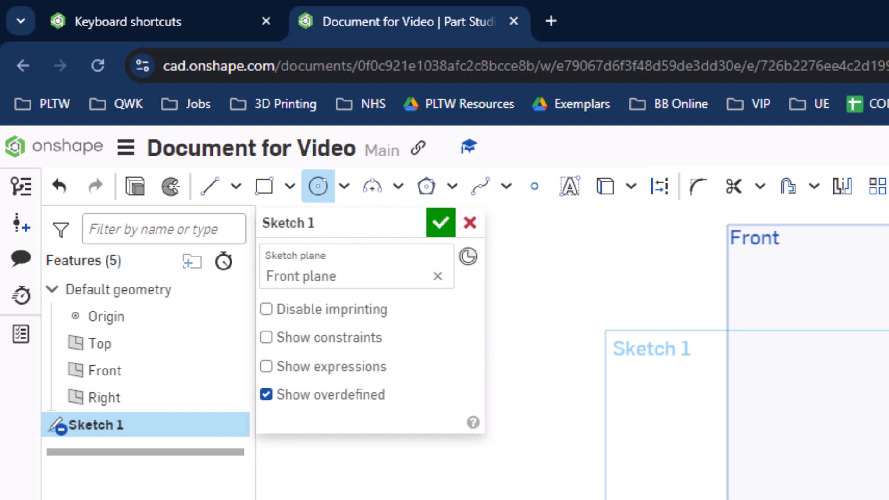
mouse_move(441, 221)
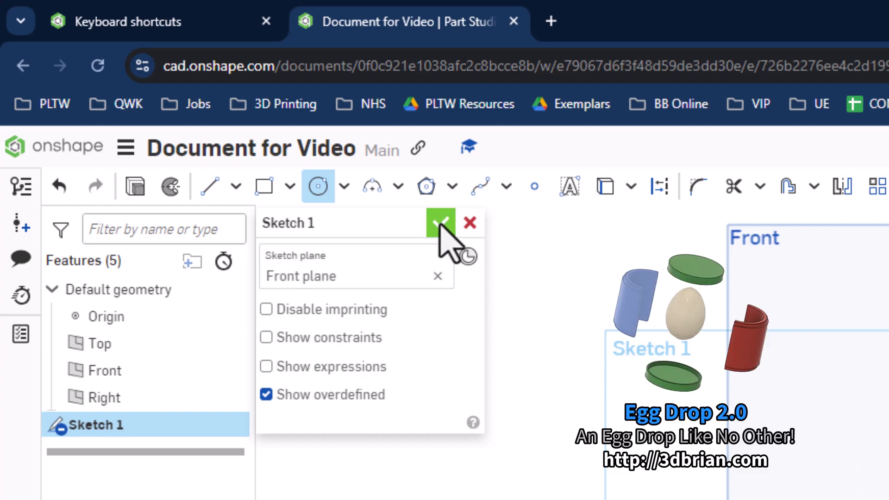
Close Sketch 1 and extrude the circle at default depth into Part 1.
left_click(441, 222)
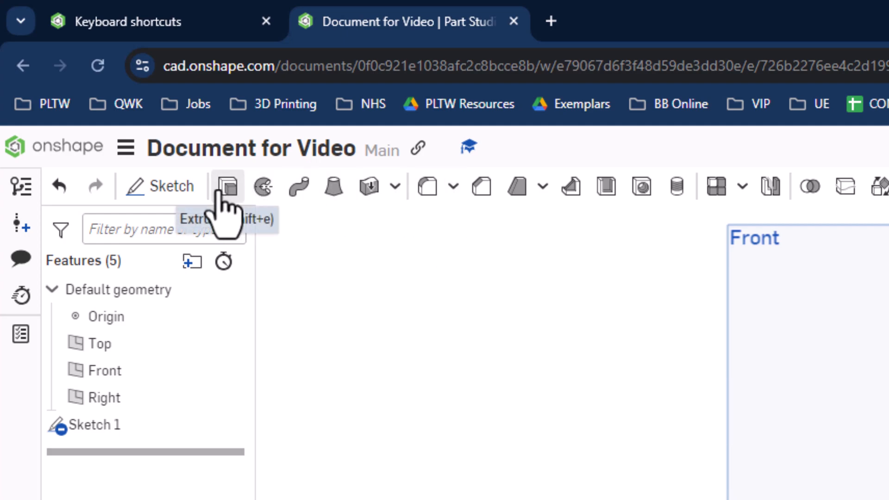
mouse_move(227, 186)
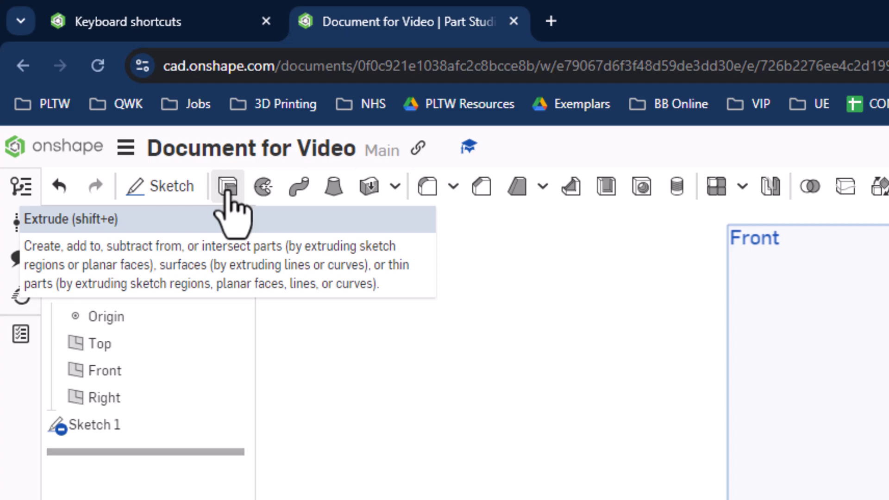
left_click(226, 186)
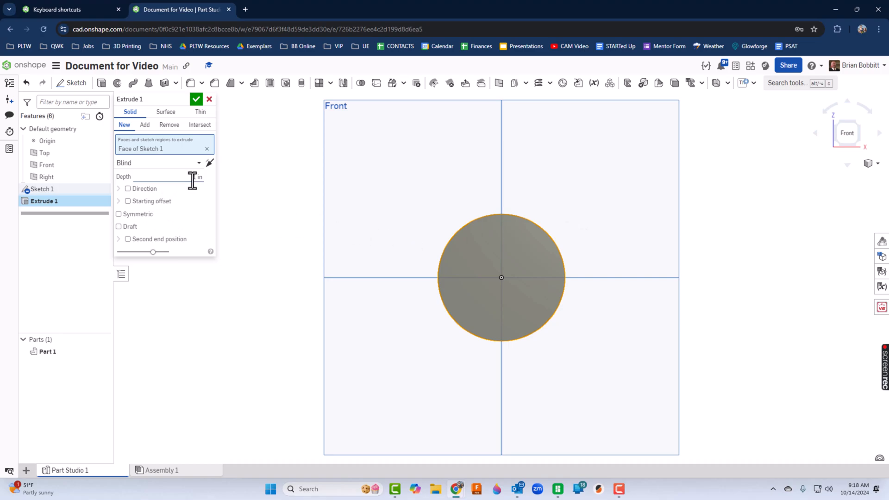
mouse_move(196, 177)
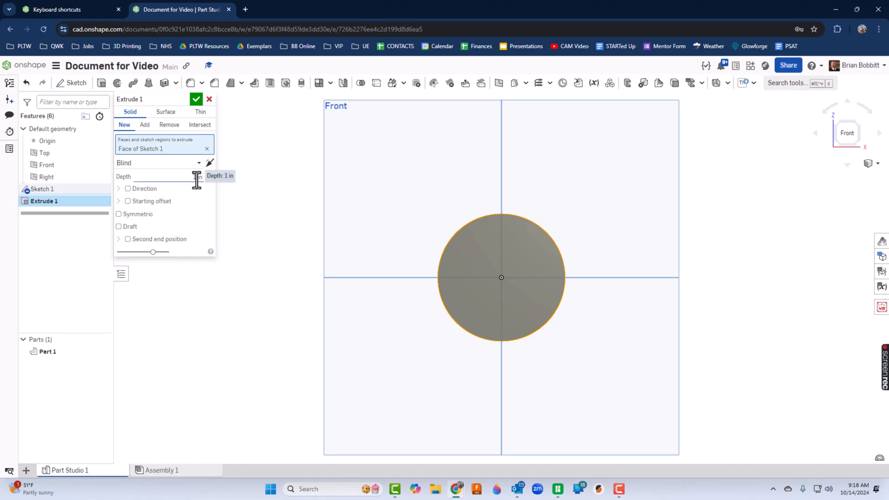
left_click(196, 99)
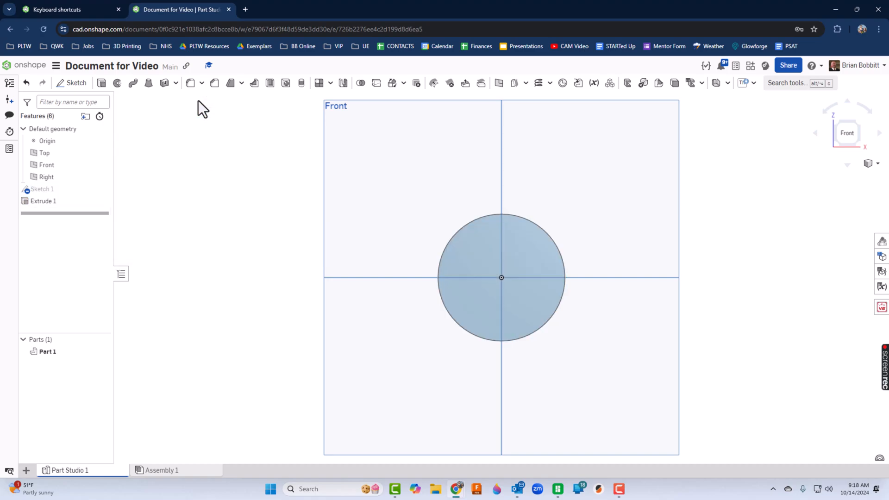
left_click(619, 354)
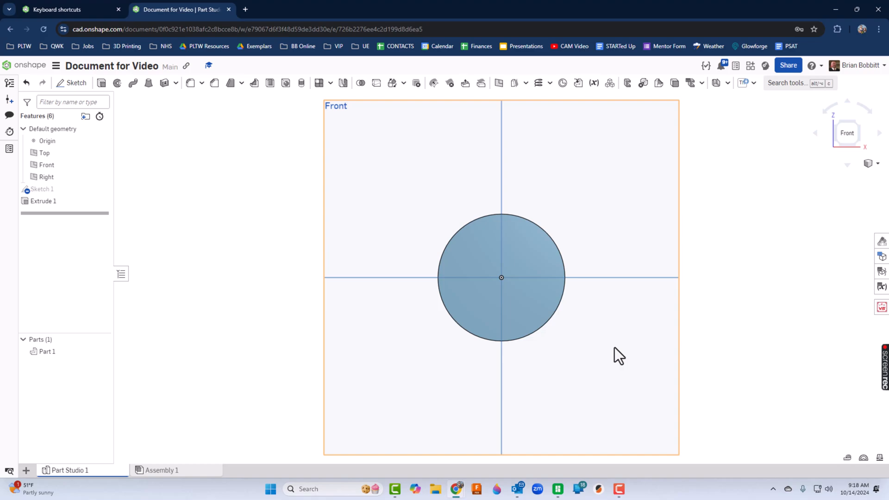
mouse_move(567, 202)
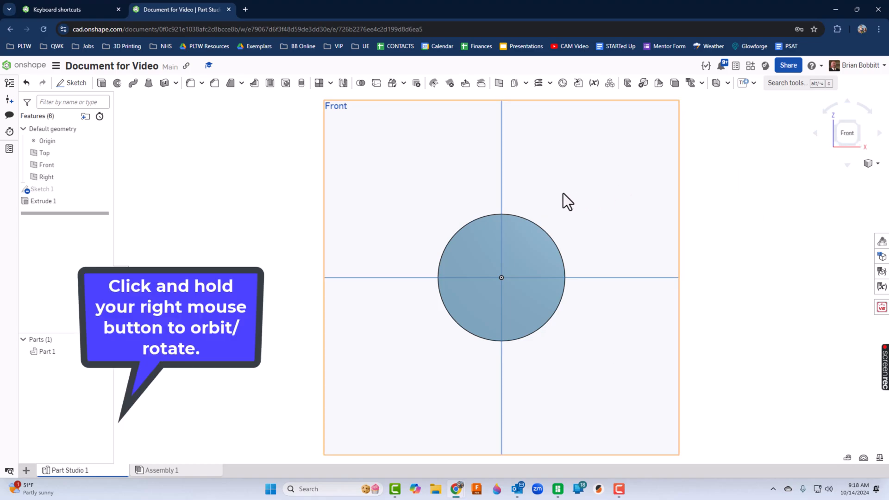
mouse_move(593, 193)
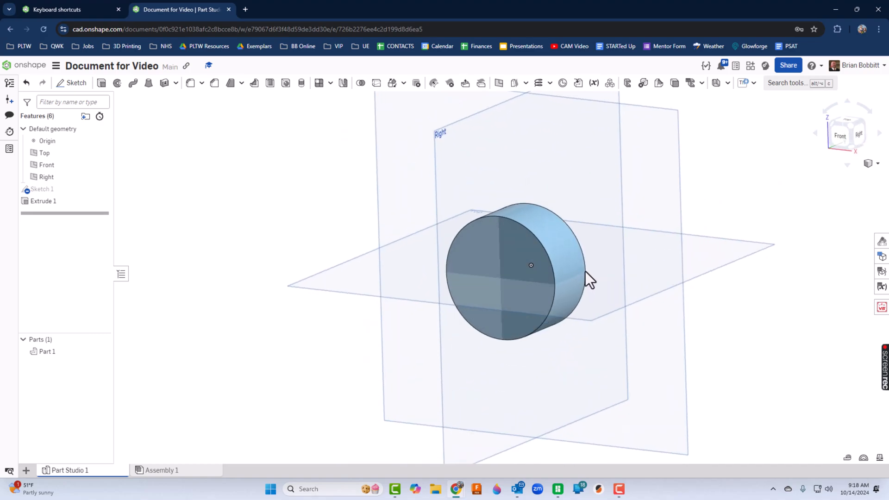
left_click(841, 136)
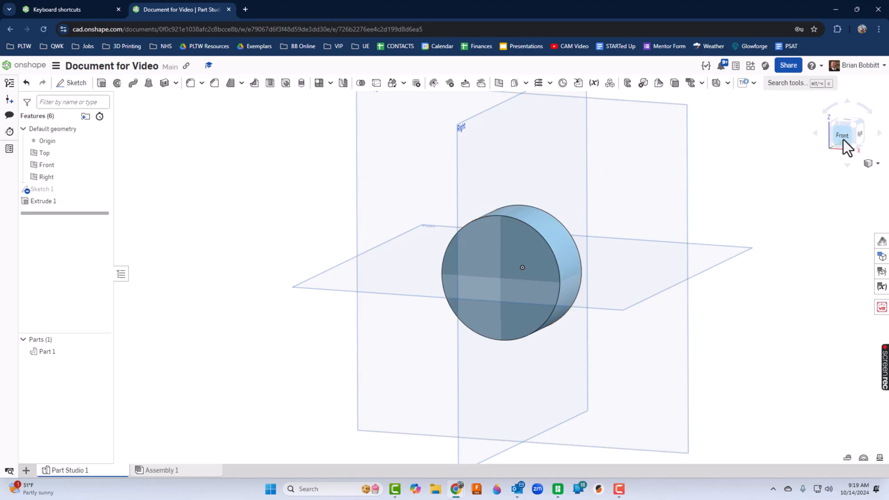
left_click(847, 134)
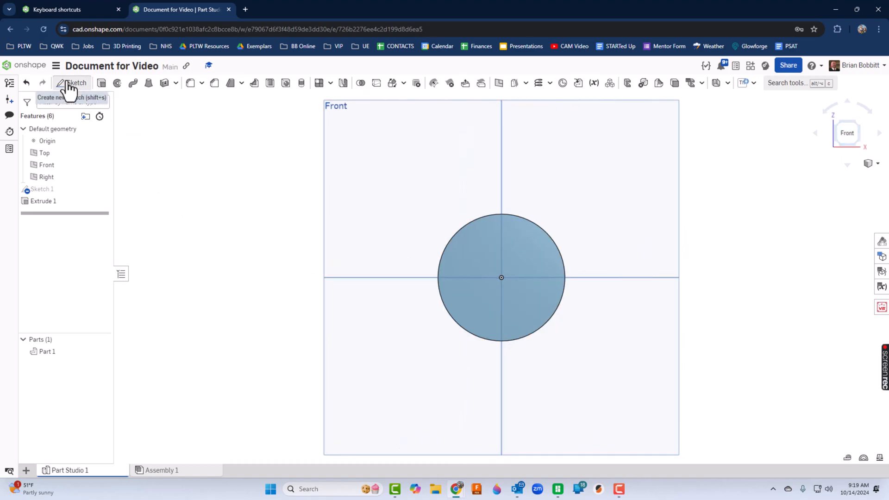
Draw a rectangle in Sketch 2 beside the cylinder and give it width 3.
left_click(74, 82)
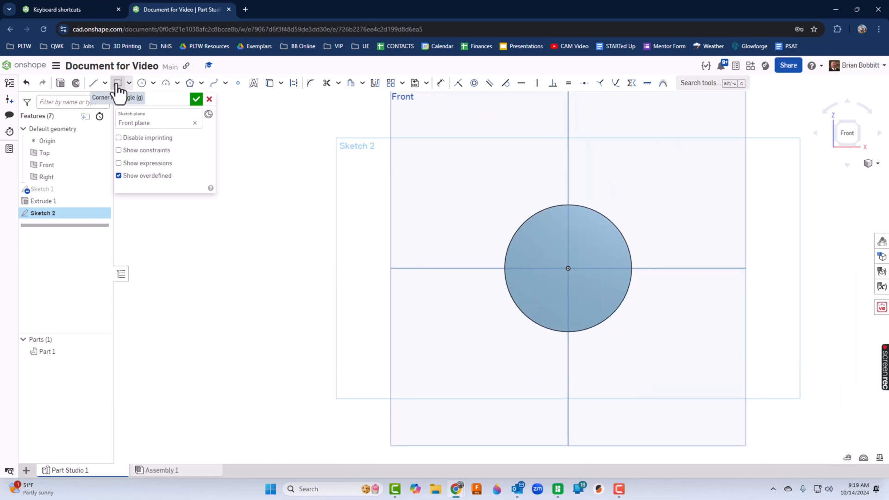
mouse_move(119, 83)
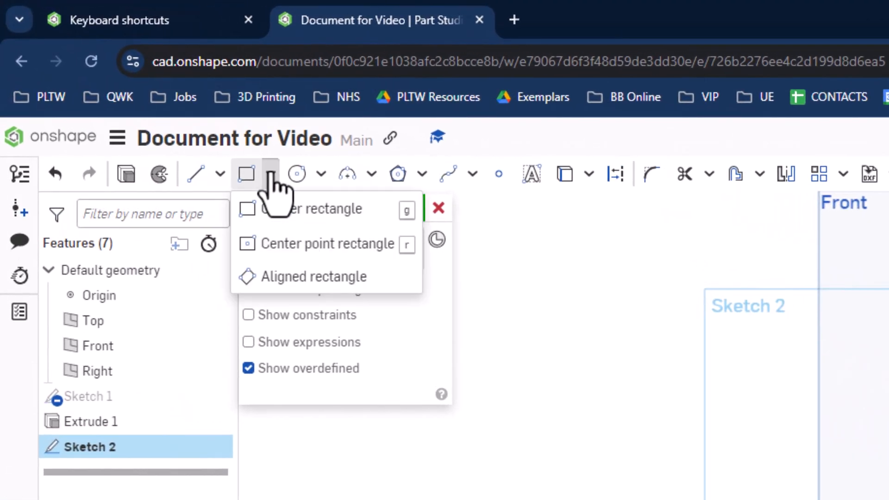
mouse_move(292, 218)
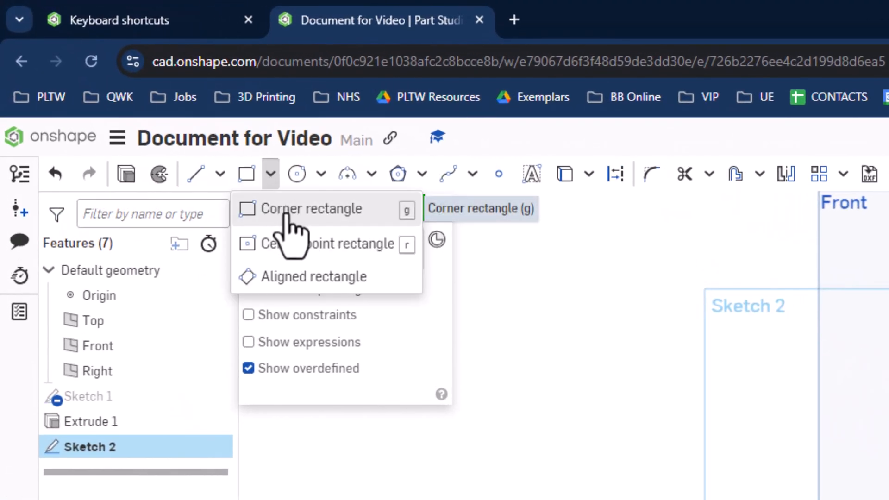
mouse_move(402, 238)
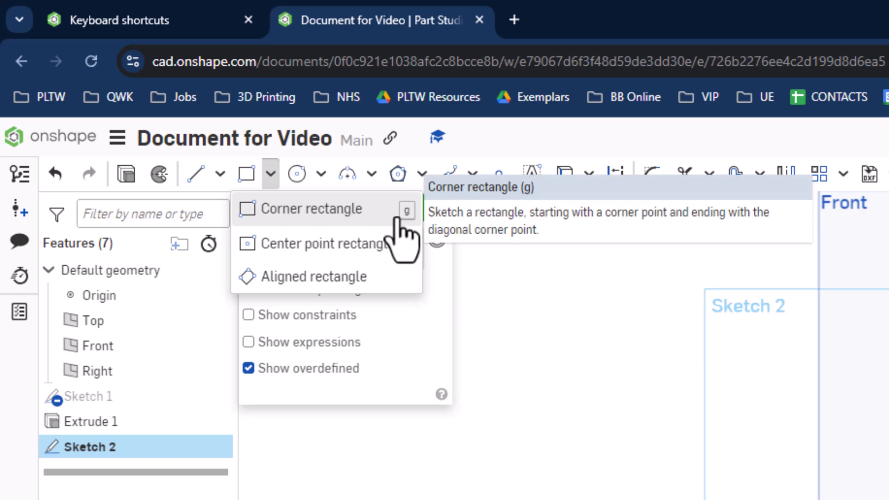
mouse_move(397, 238)
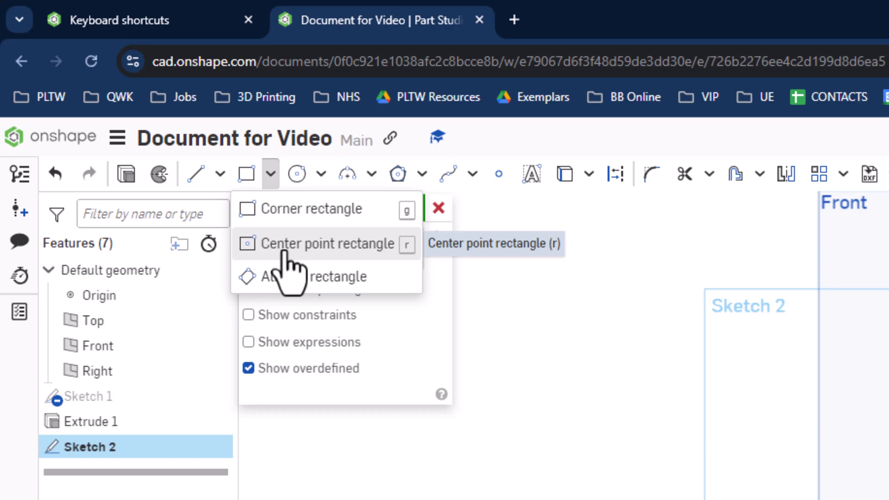
mouse_move(388, 275)
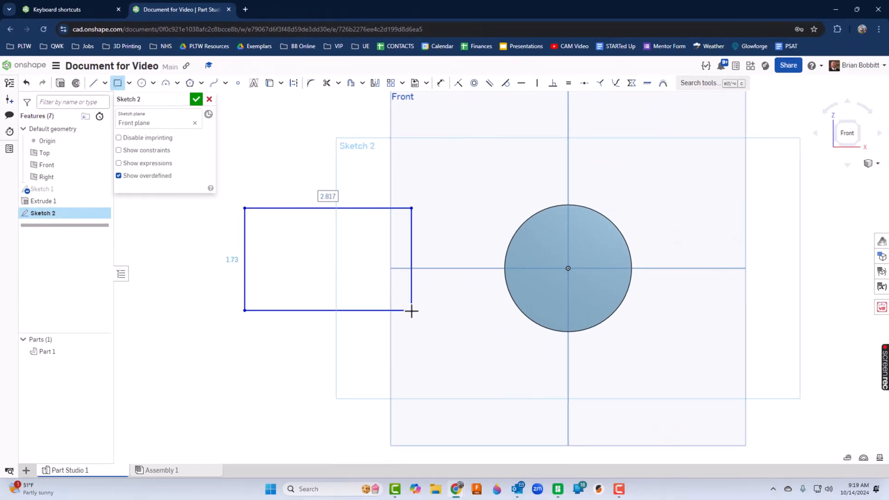
left_click(411, 311)
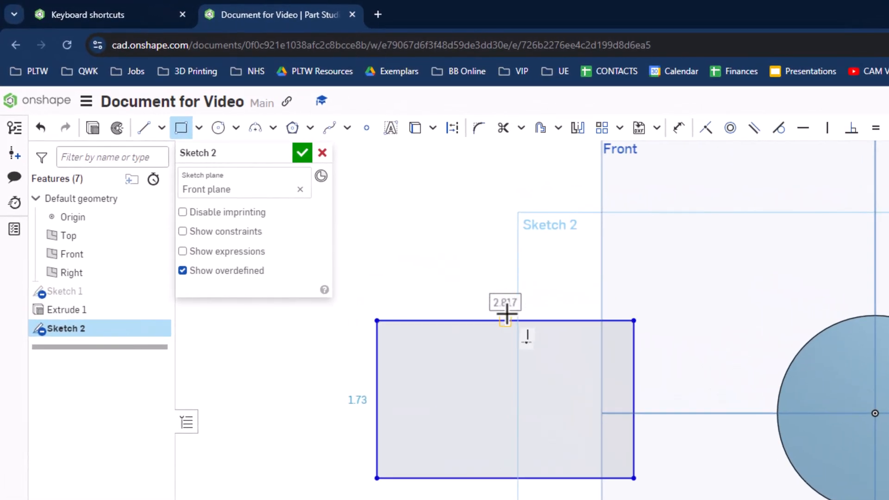
type("3")
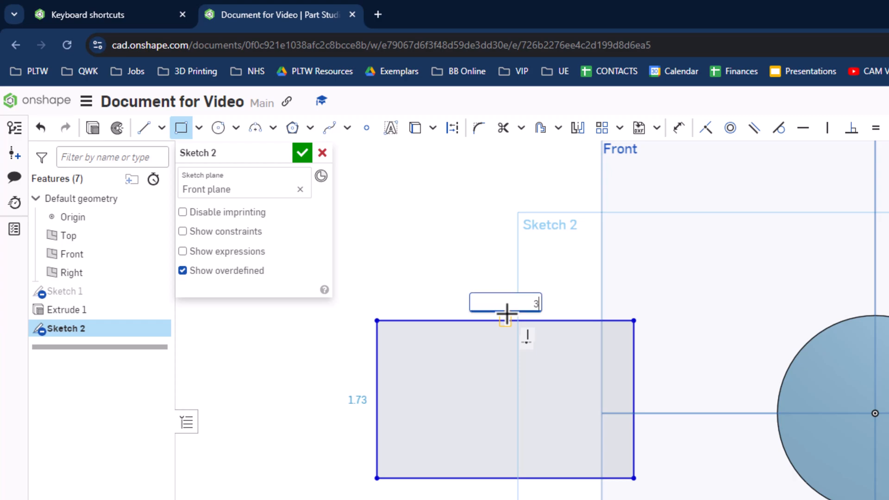
type("2")
key("Return")
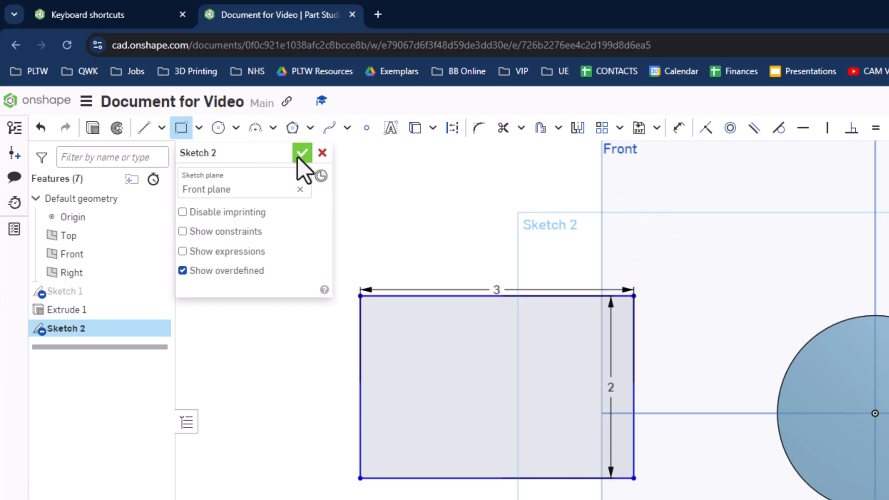
Extrude the rectangle 5 deep into Part 2, then view the Front plane face-on.
left_click(302, 152)
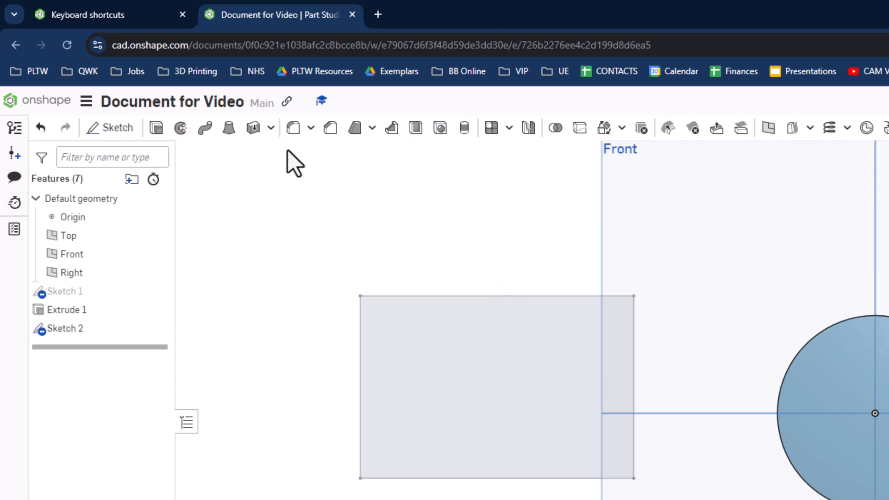
mouse_move(156, 127)
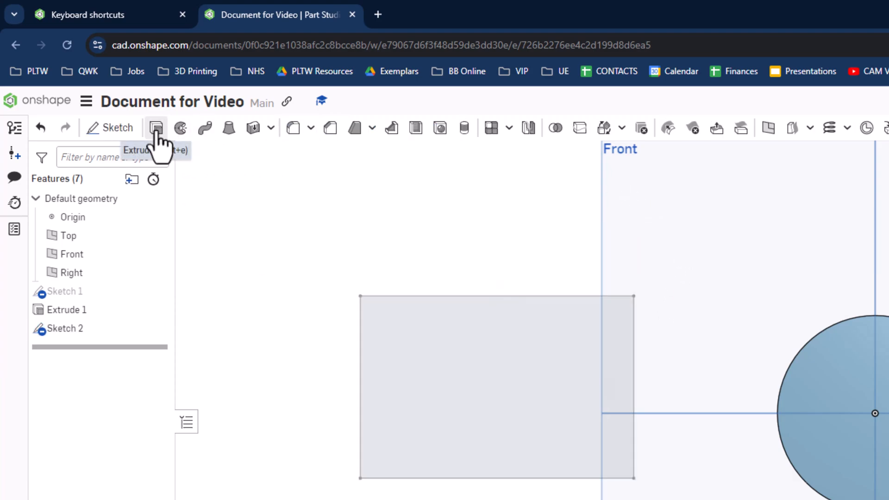
left_click(156, 127)
type(".5")
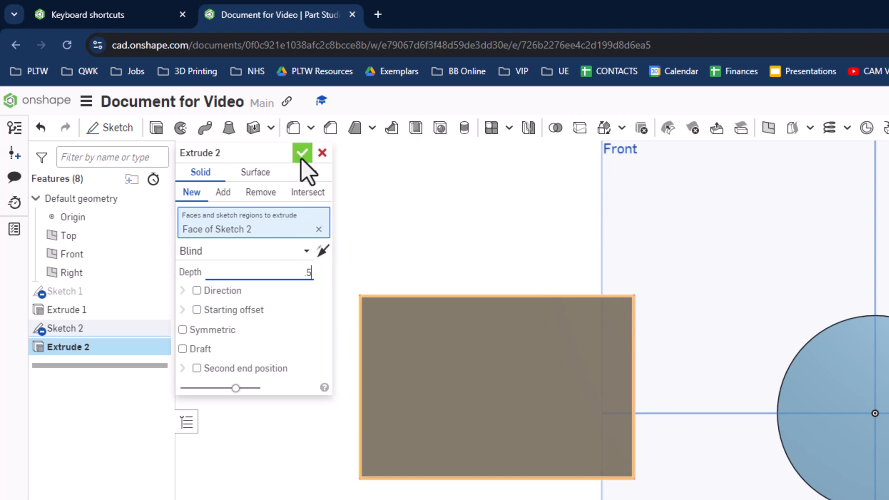
left_click(302, 153)
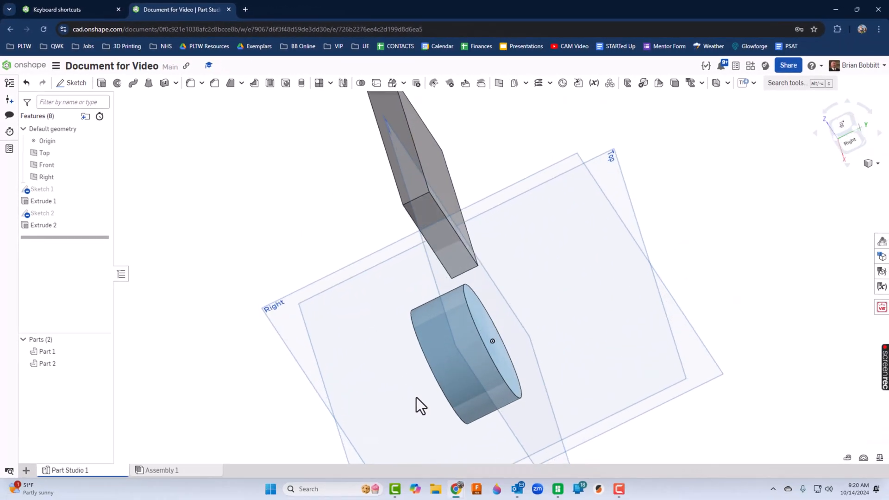
left_click(848, 134)
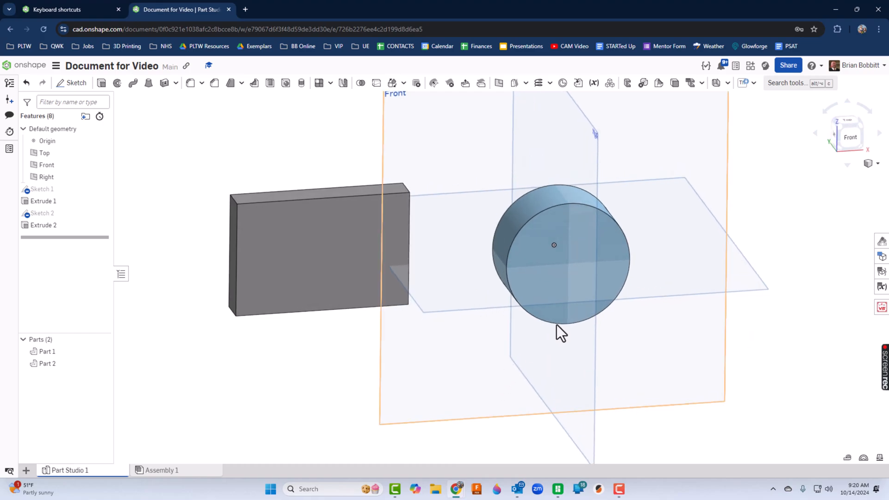
left_click(850, 137)
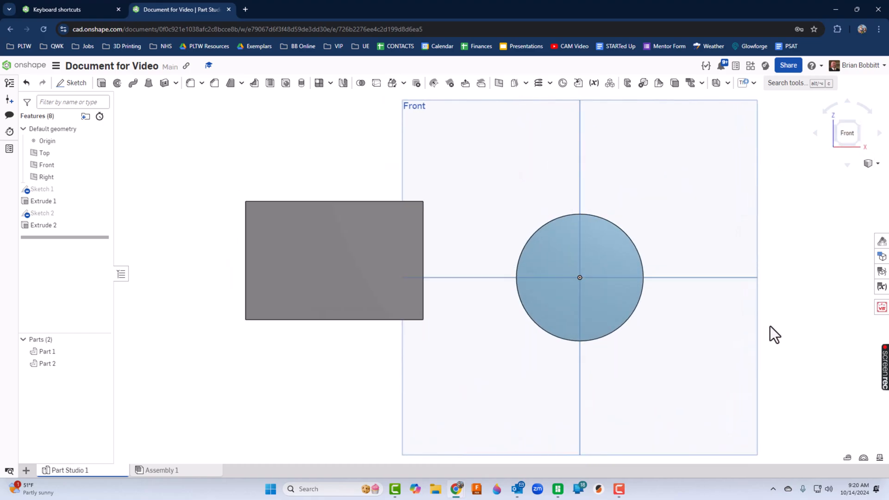
mouse_move(773, 339)
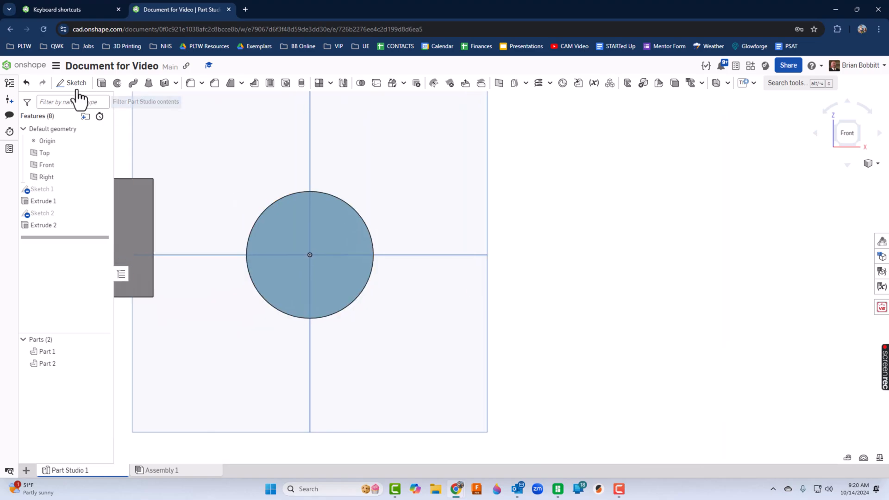
Start Sketch 3 on the Front plane and draw the zigzag outline with lines.
left_click(77, 83)
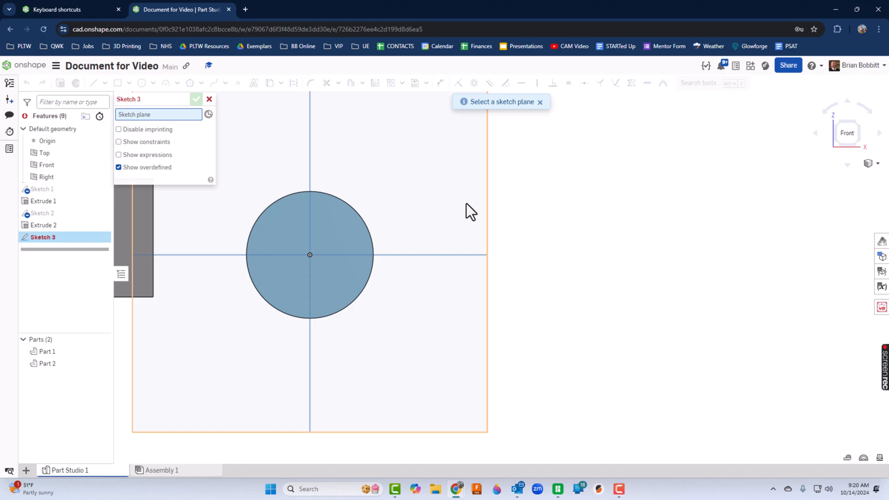
left_click(46, 164)
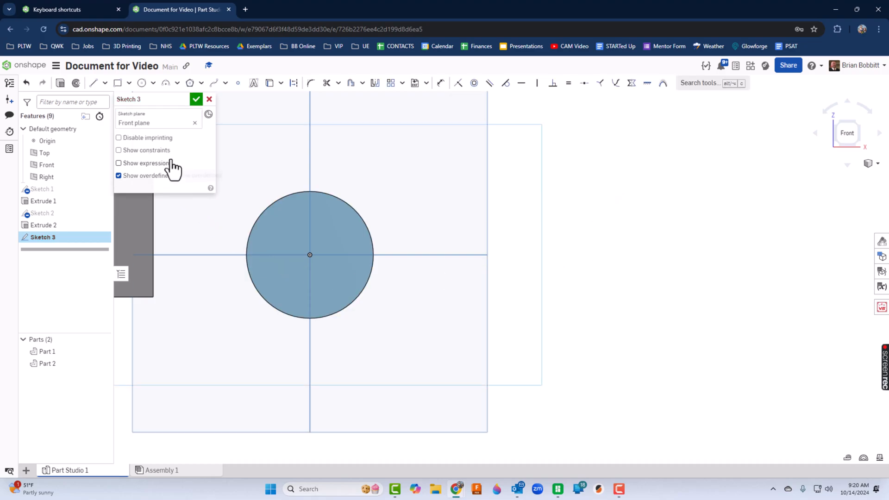
mouse_move(93, 90)
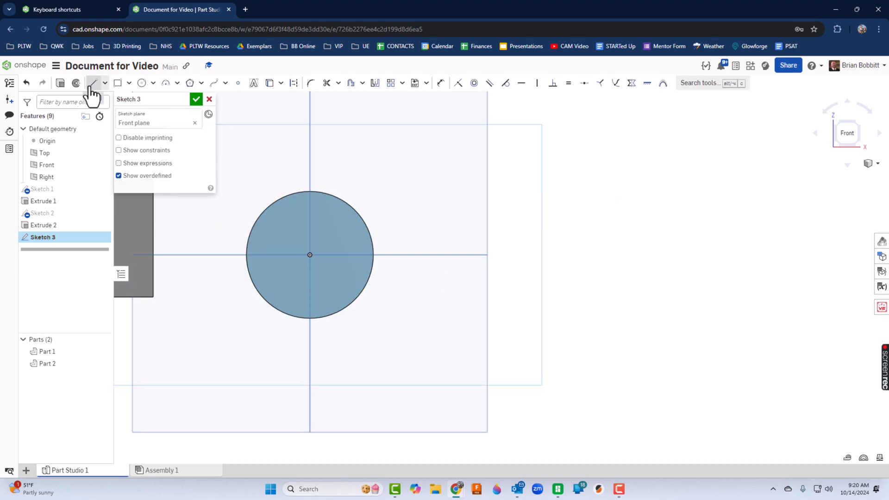
mouse_move(105, 84)
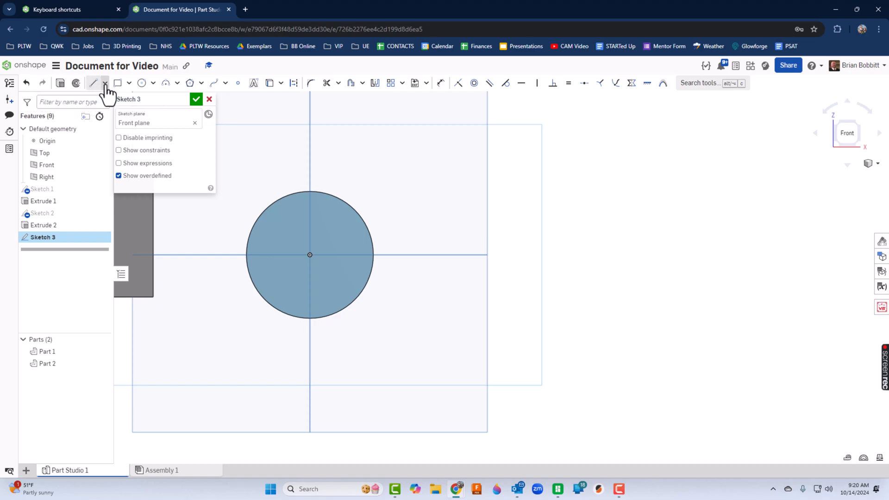
left_click(105, 83)
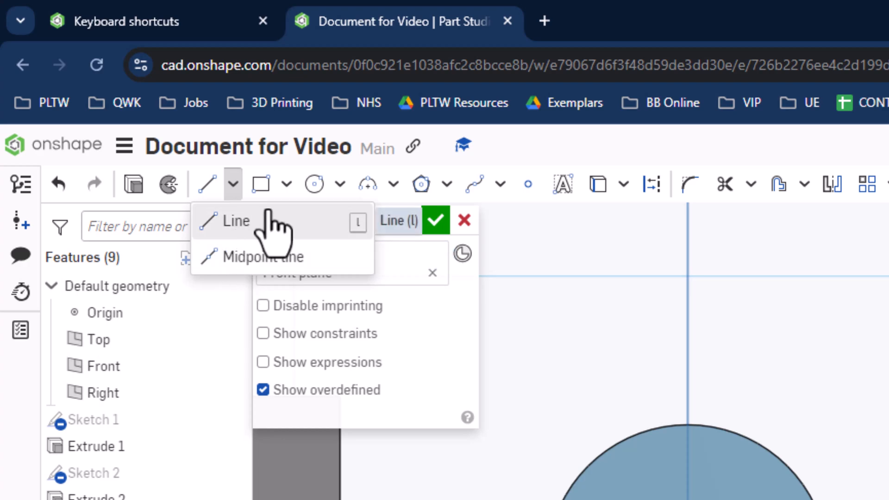
mouse_move(209, 183)
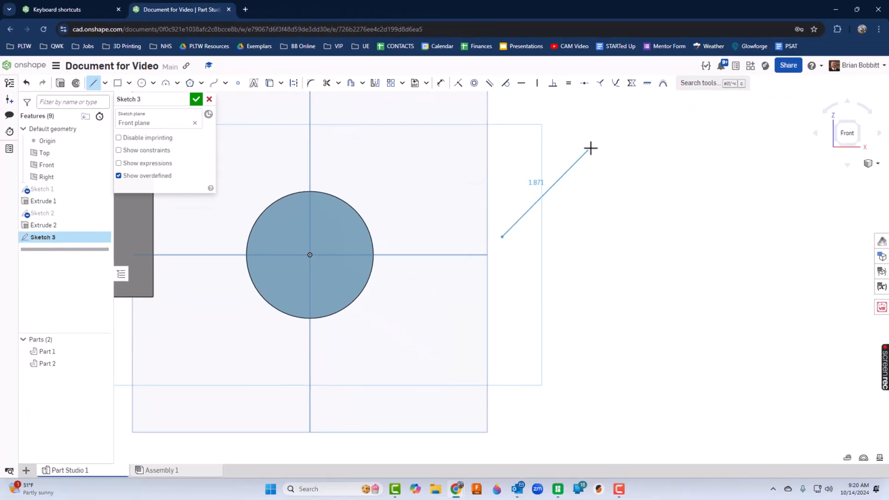
left_click(662, 264)
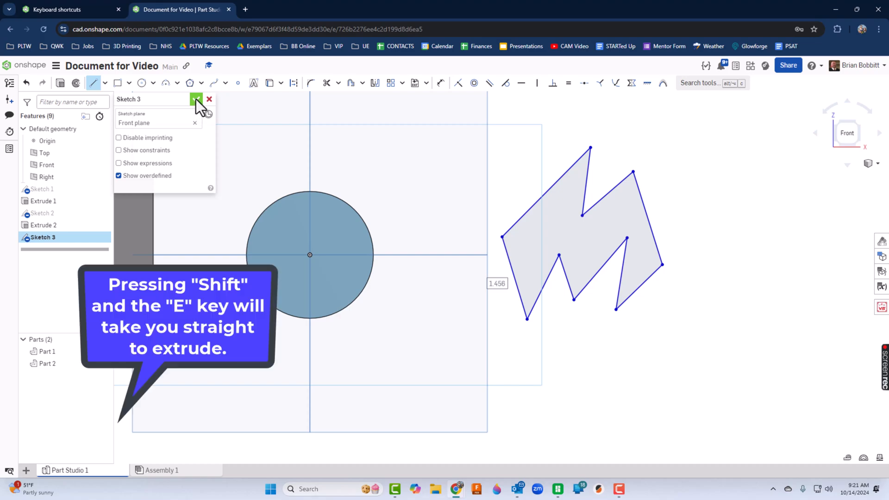
Close Sketch 3 and extrude the zigzag outline 1 inch into Part 3.
left_click(197, 99)
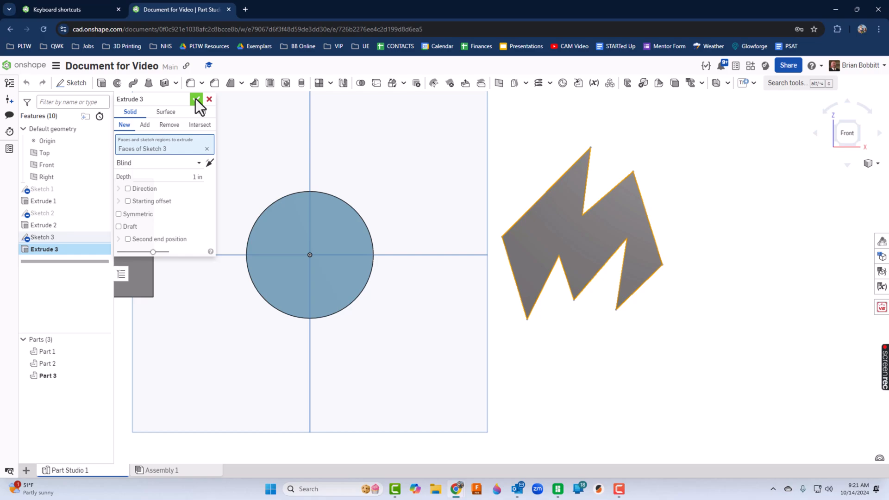
left_click(197, 99)
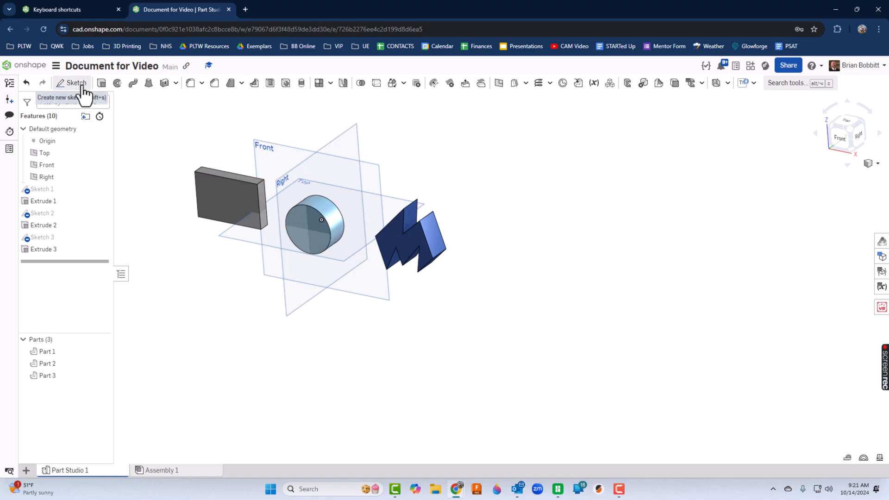
Start Sketch 4 on the Front plane and show the arc tool options.
left_click(76, 83)
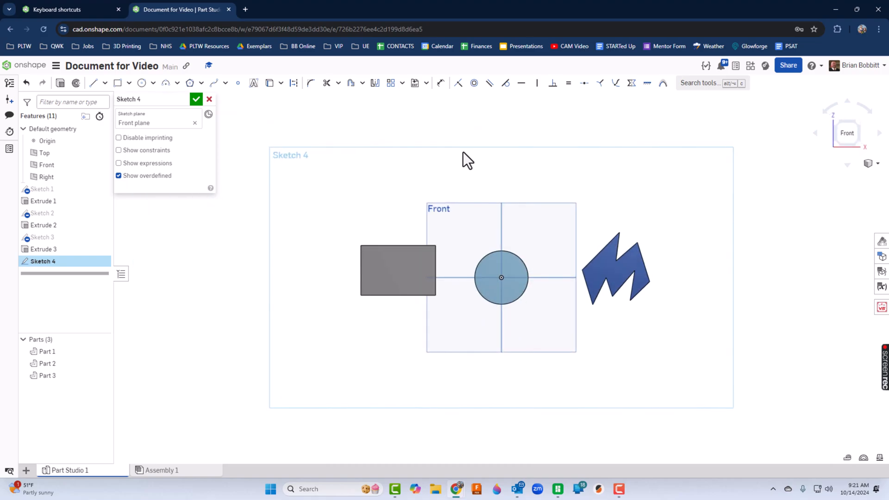
mouse_move(480, 161)
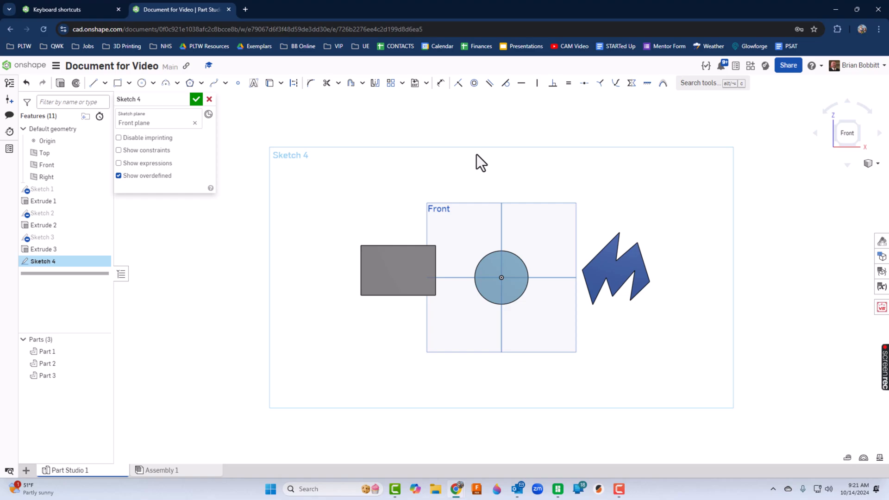
mouse_move(847, 133)
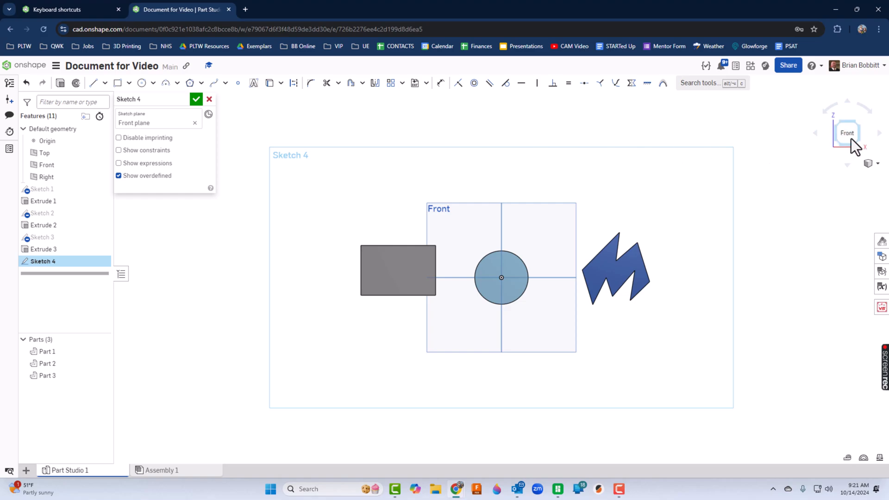
mouse_move(727, 141)
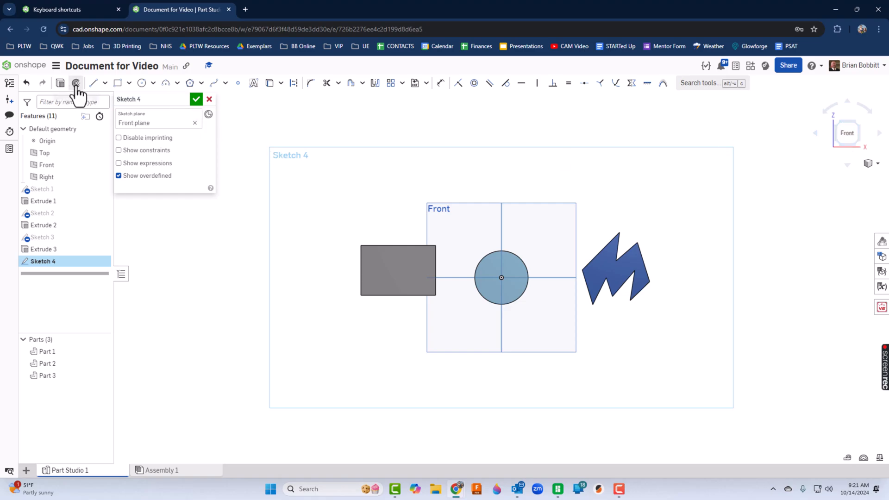
left_click(93, 82)
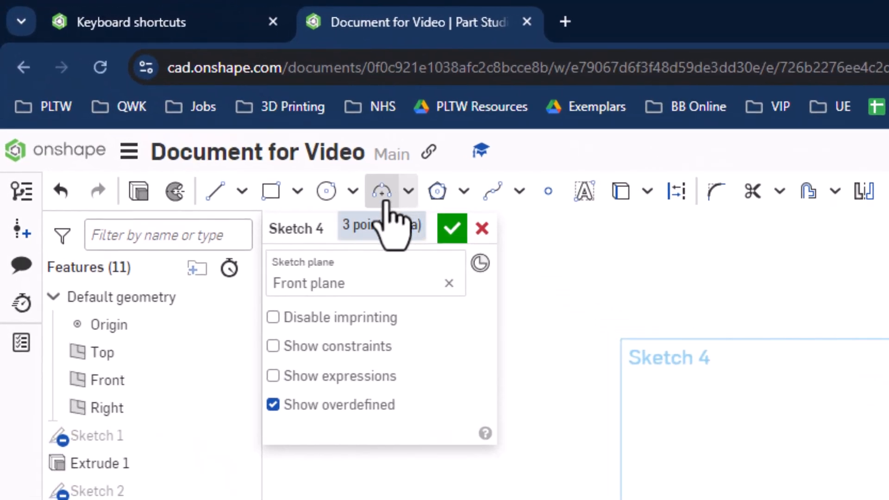
mouse_move(411, 204)
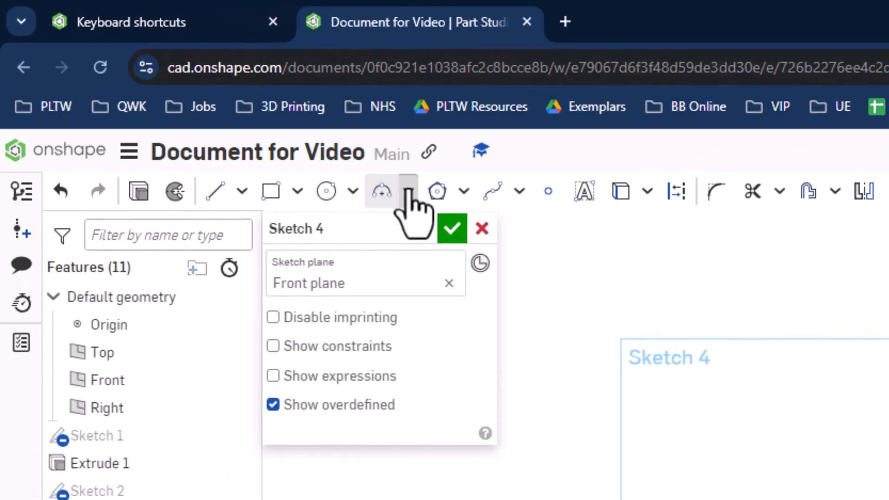
left_click(407, 191)
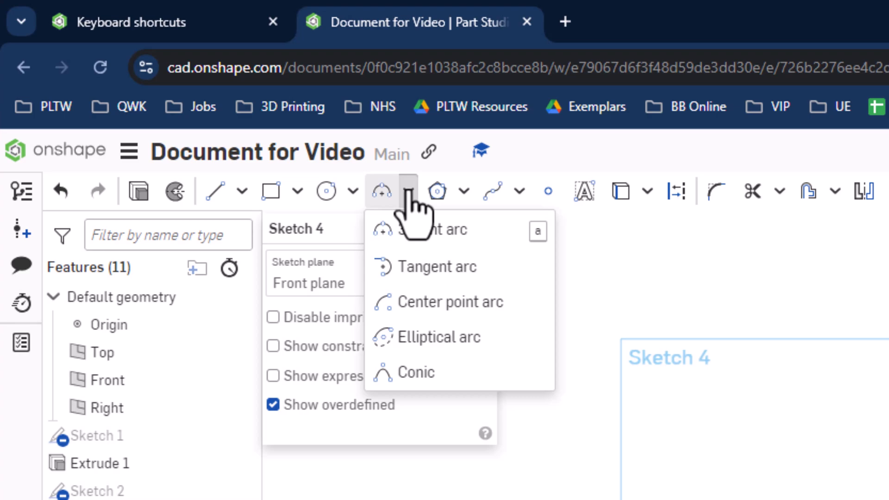
mouse_move(437, 301)
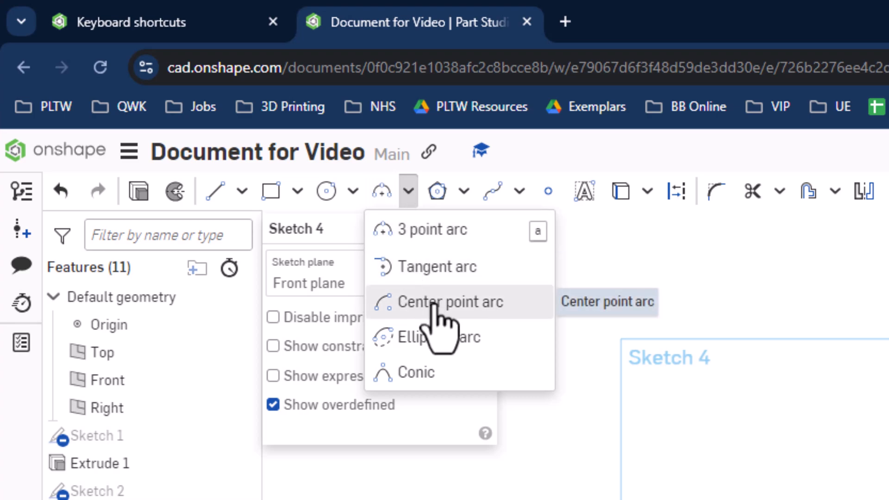
mouse_move(431, 372)
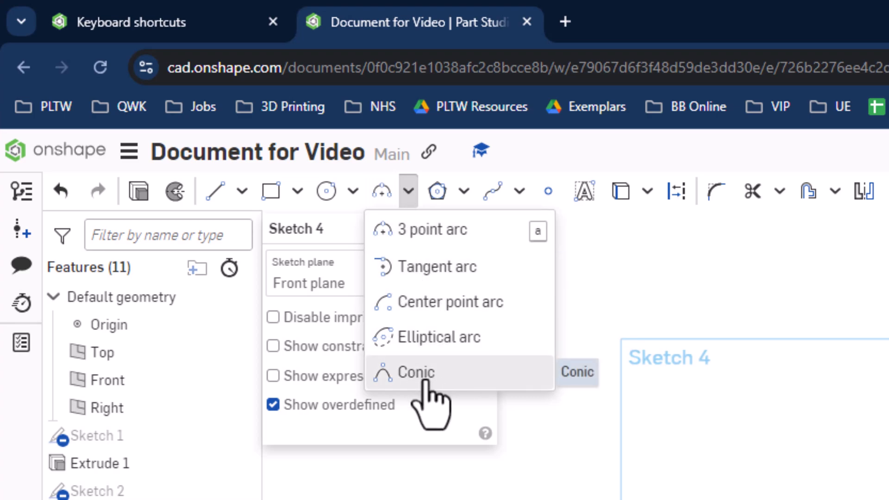
mouse_move(431, 238)
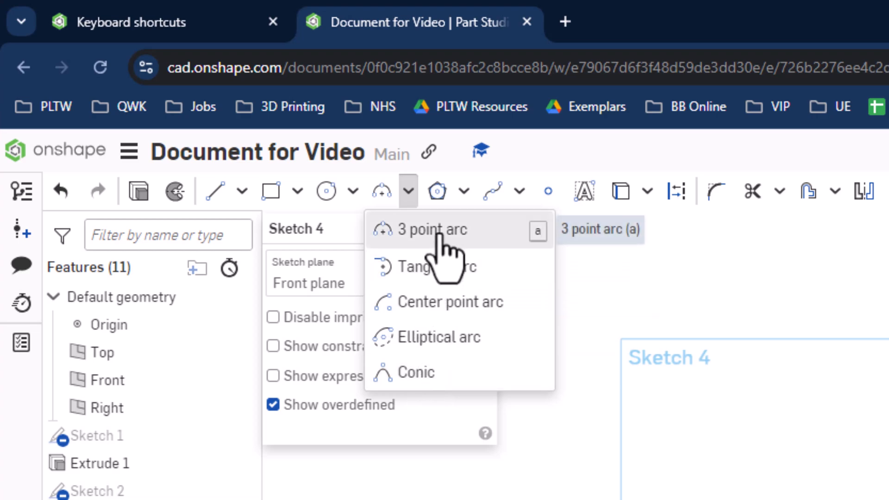
mouse_move(544, 255)
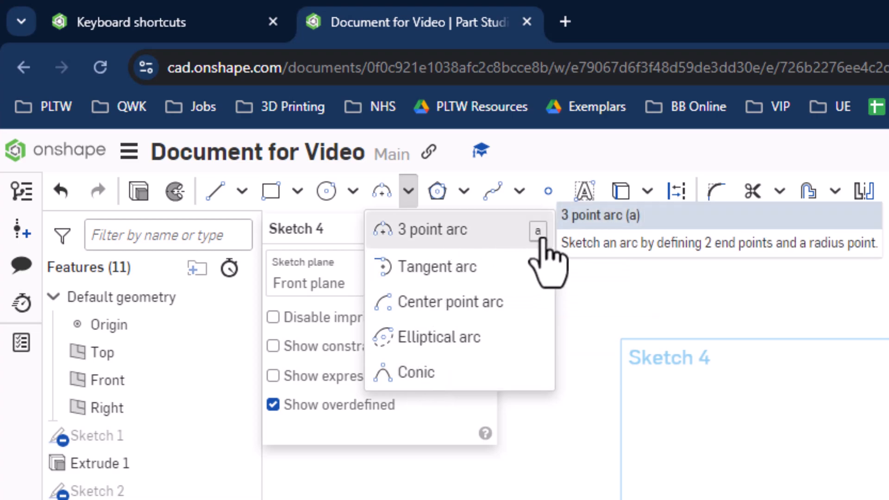
mouse_move(454, 302)
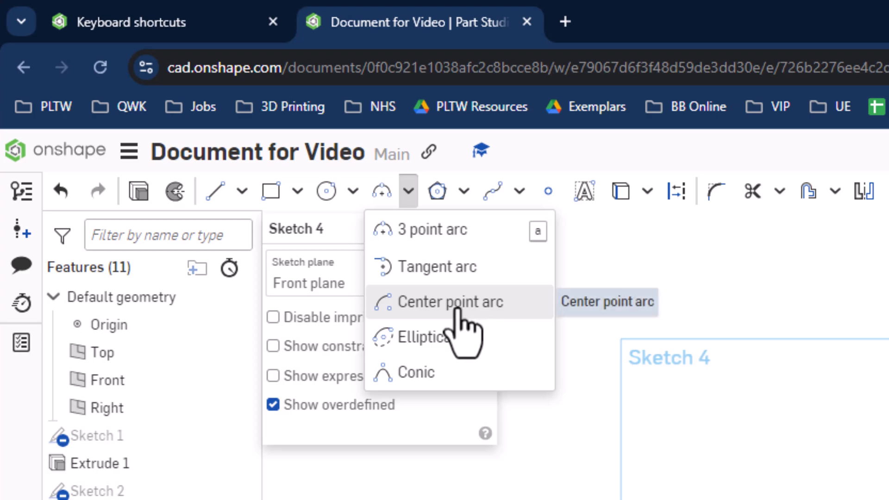
mouse_move(440, 244)
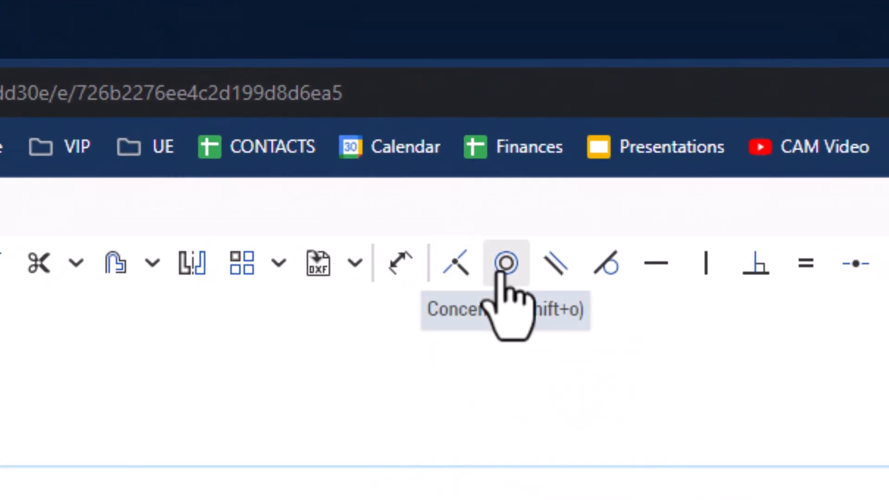
mouse_move(606, 263)
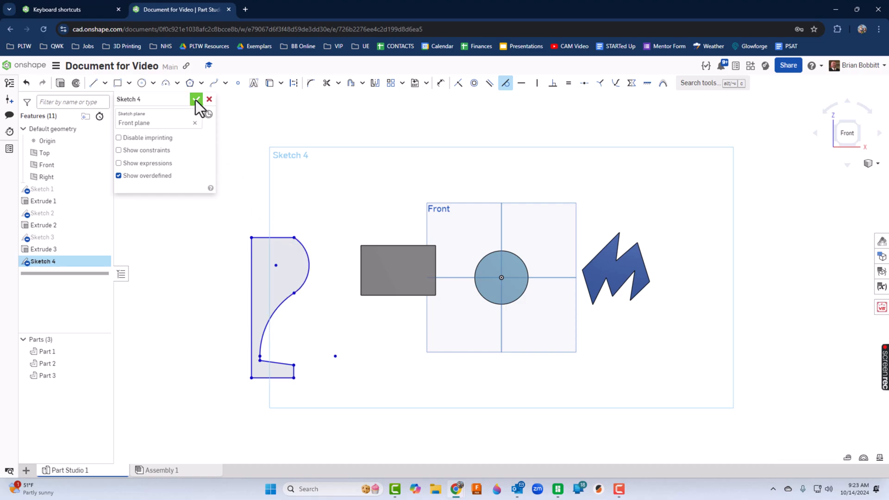
left_click(196, 99)
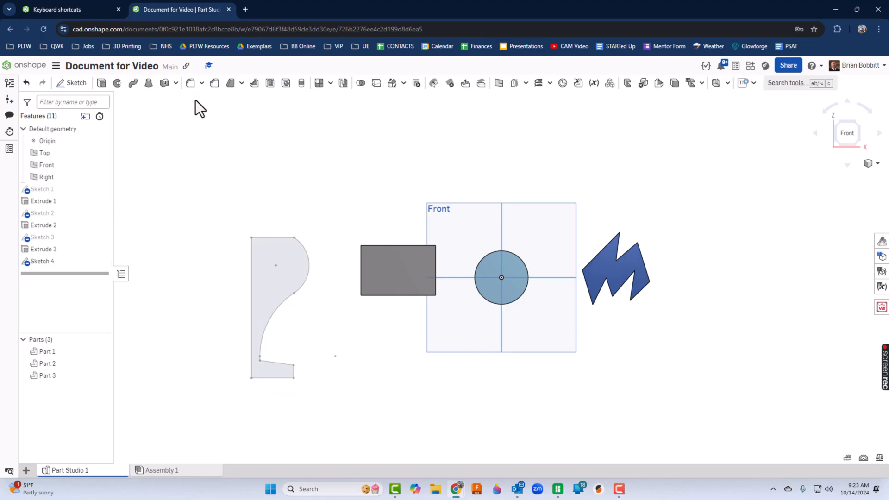
mouse_move(125, 121)
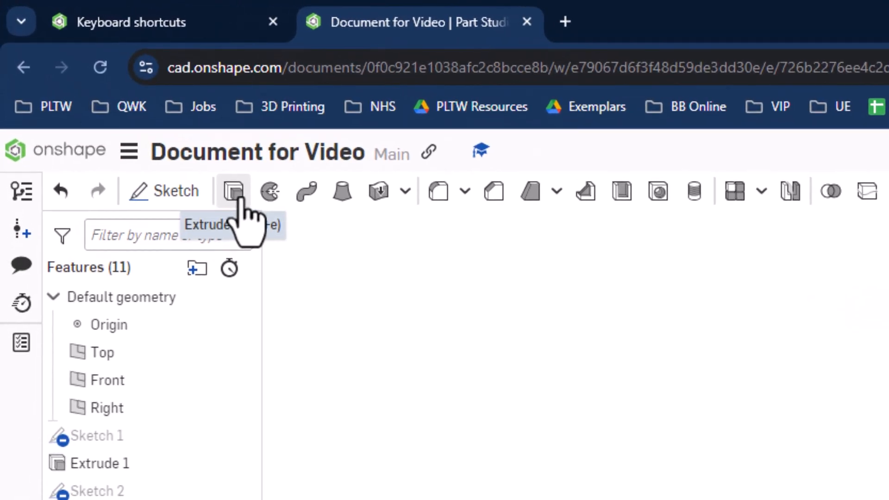
mouse_move(270, 191)
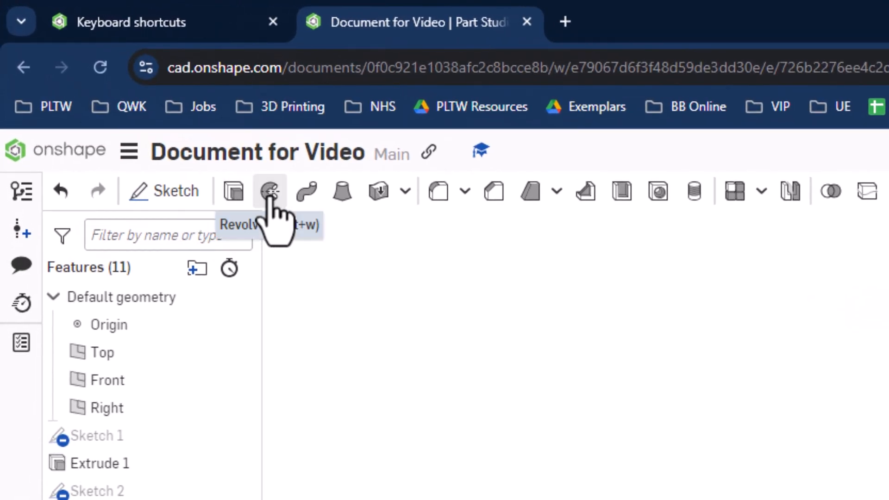
mouse_move(306, 190)
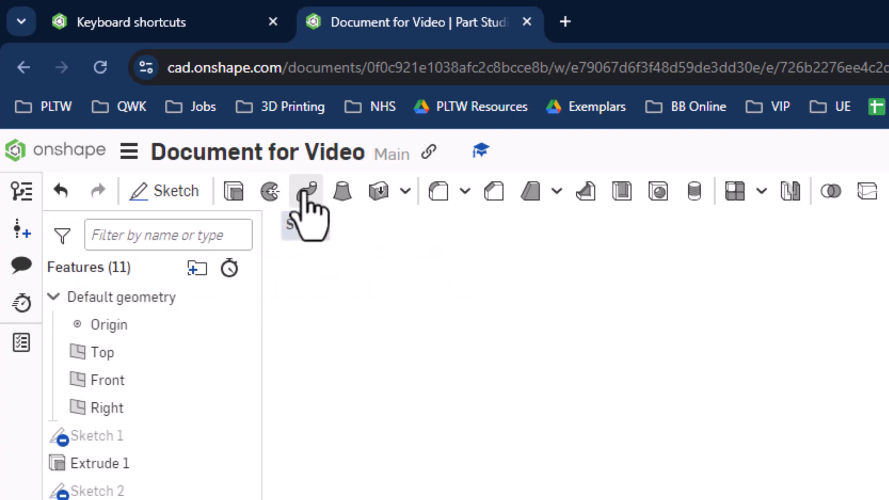
mouse_move(342, 191)
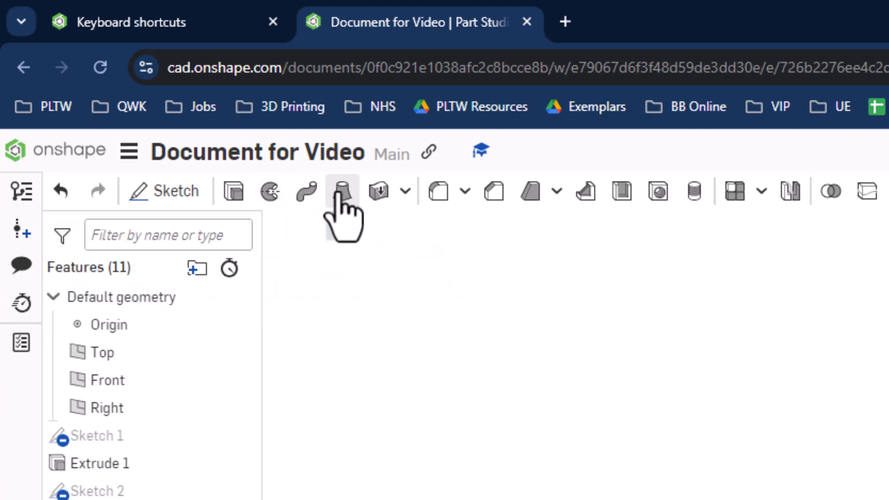
mouse_move(378, 190)
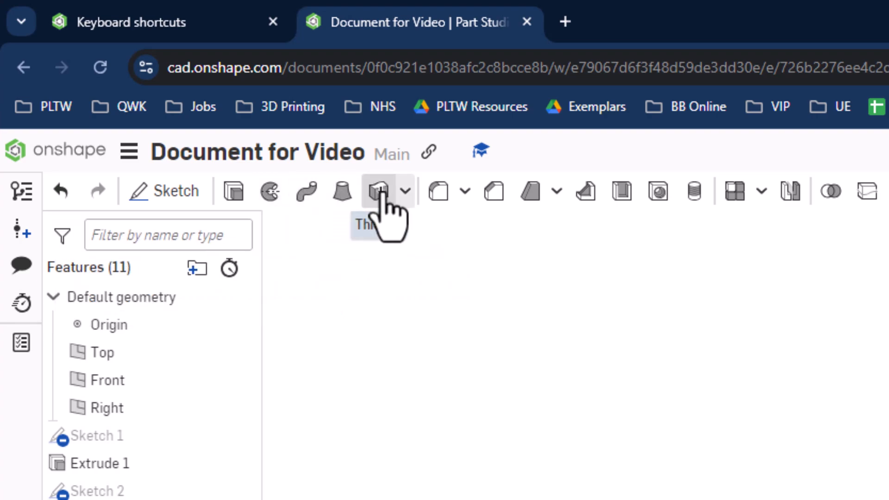
left_click(405, 191)
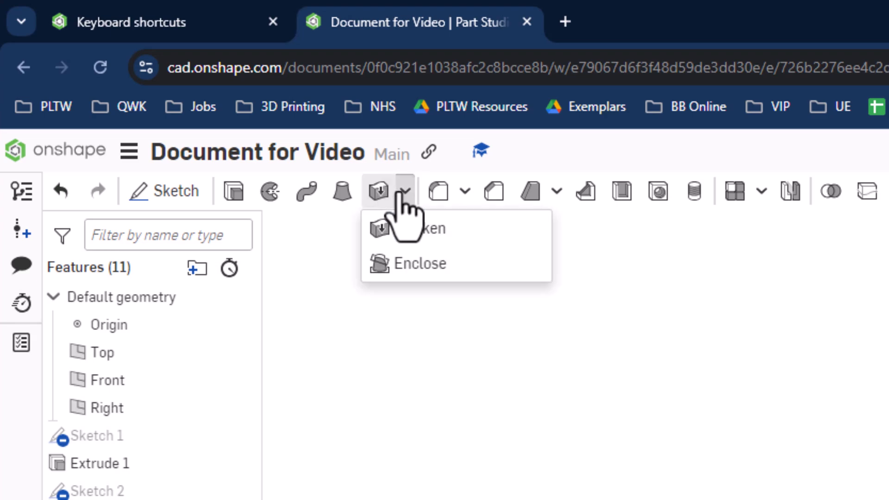
mouse_move(584, 204)
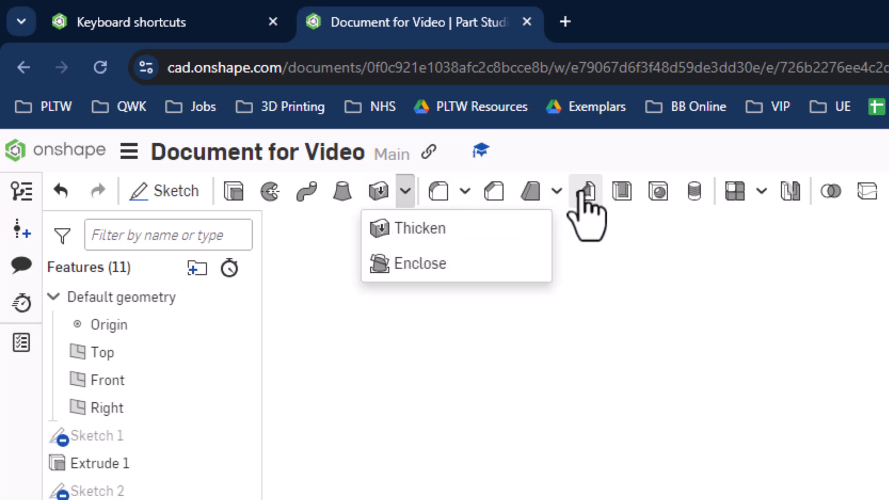
mouse_move(270, 190)
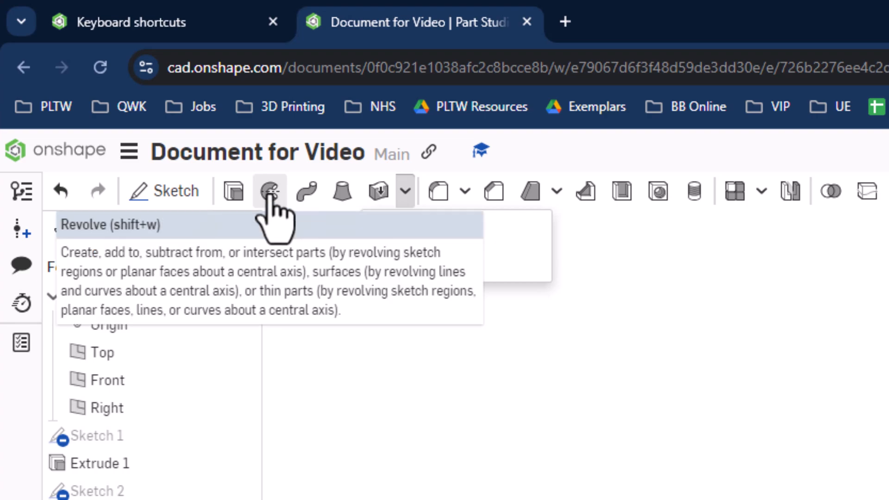
Revolve the Sketch 4 profile a full 360° turn, creating goblet-shaped Part 4.
left_click(269, 190)
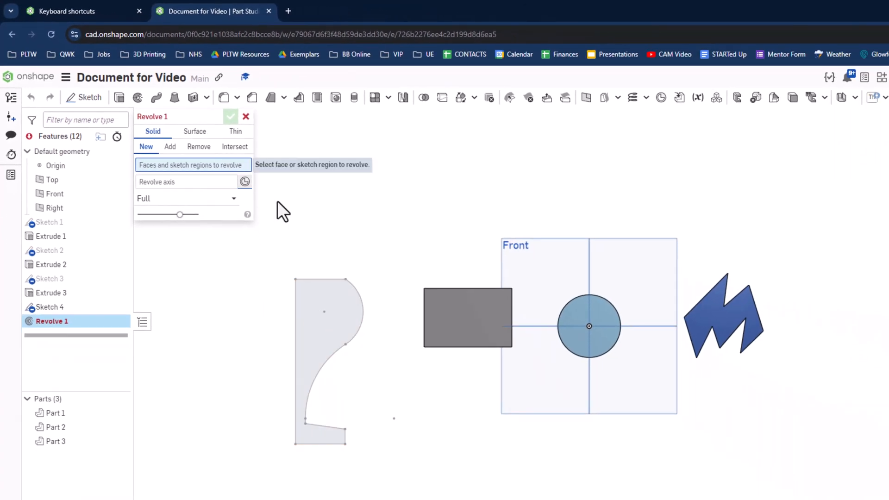
left_click(323, 363)
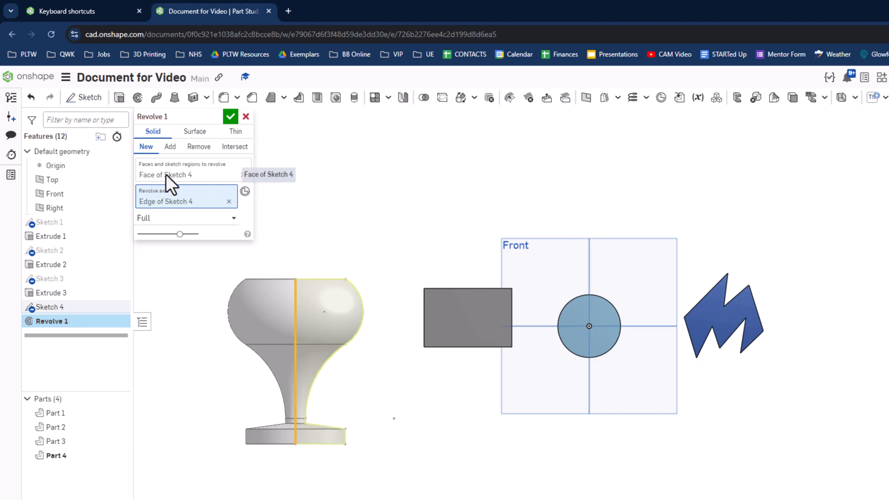
mouse_move(326, 334)
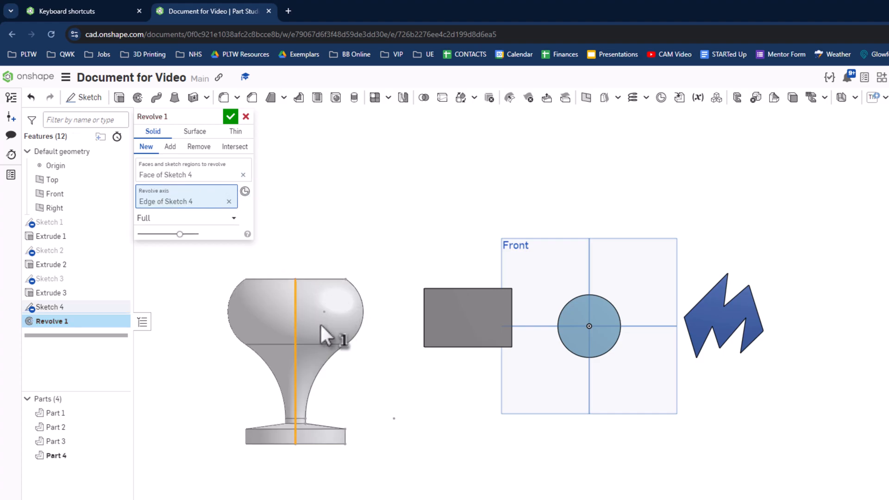
mouse_move(283, 338)
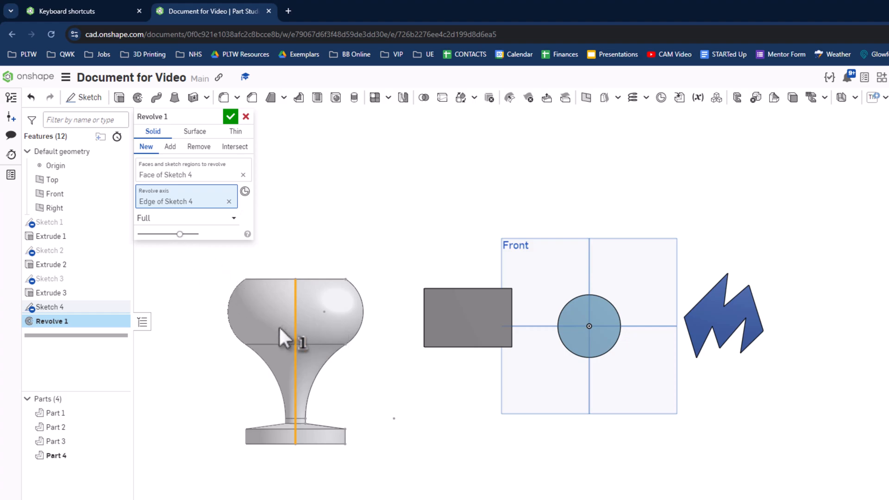
mouse_move(195, 233)
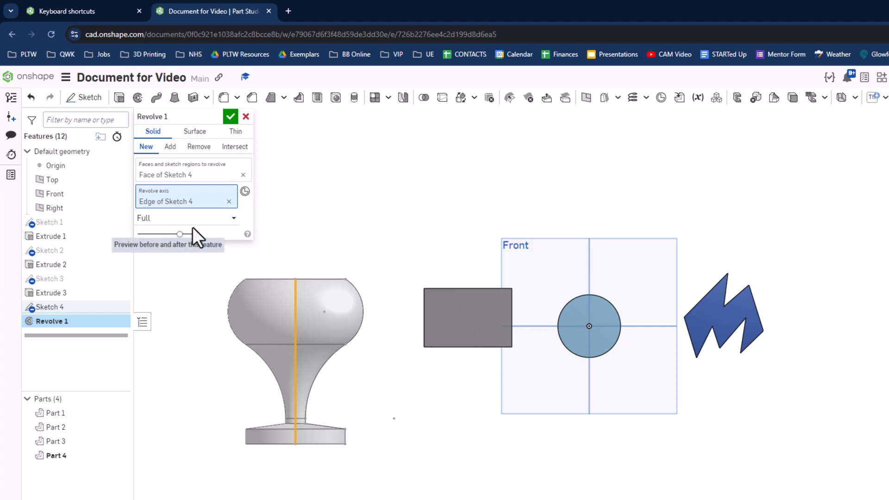
left_click(185, 217)
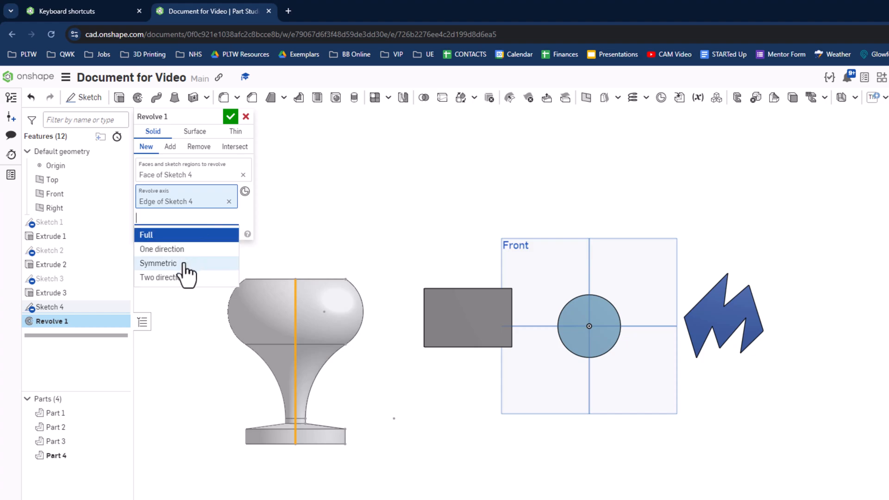
mouse_move(179, 275)
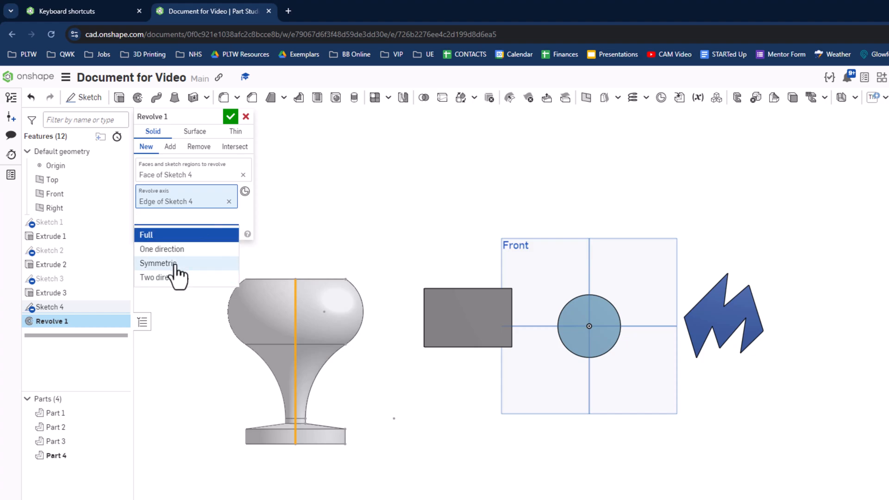
mouse_move(225, 221)
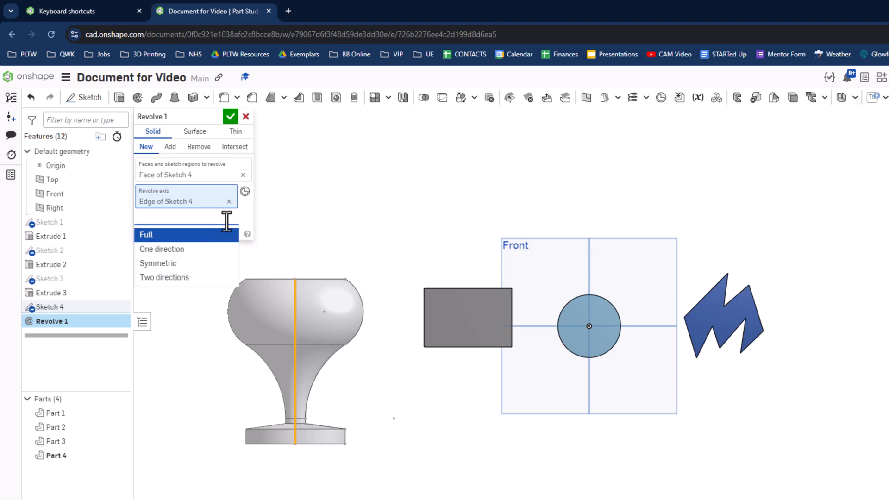
left_click(146, 234)
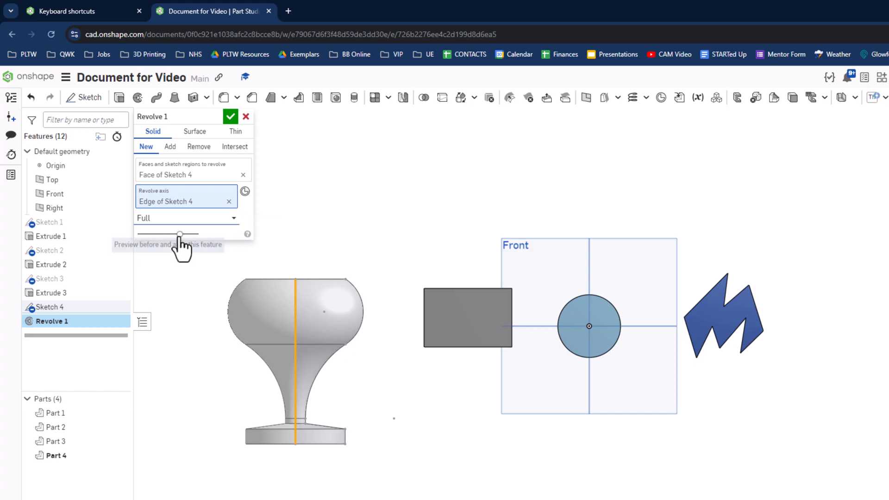
left_click(230, 116)
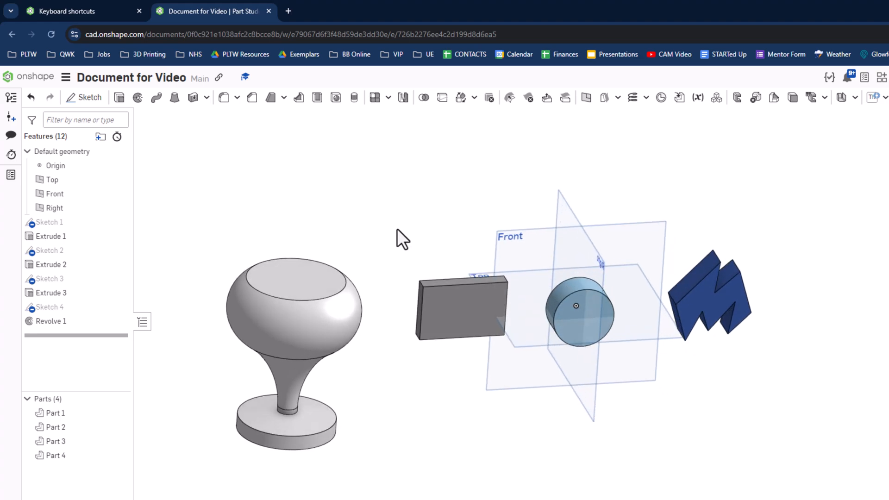
mouse_move(398, 237)
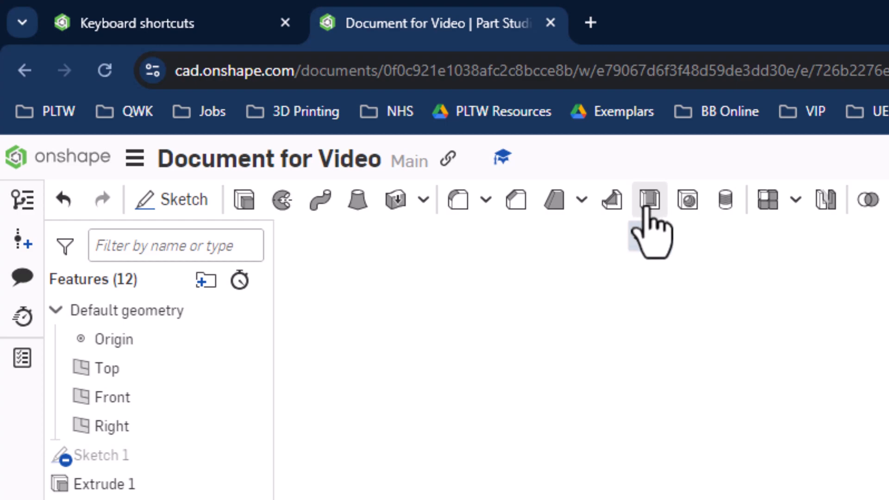
Shell the goblet through its removed top face with 0.1 in walls.
left_click(650, 199)
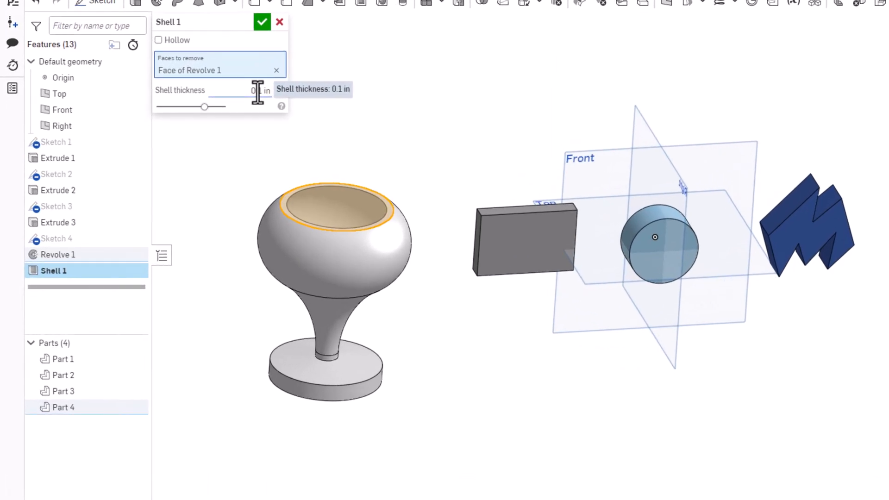
left_click(261, 22)
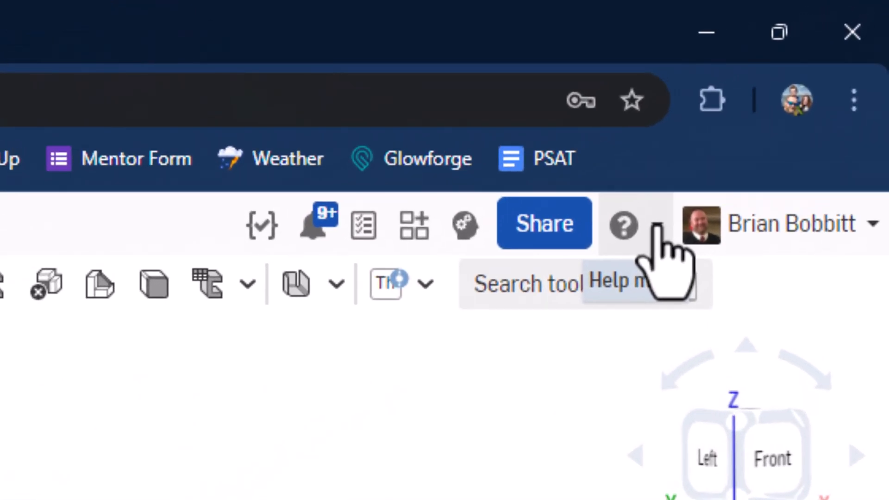
Open Keyboard shortcuts from the Help (?) menu to show General and 3D view shortcuts.
left_click(622, 225)
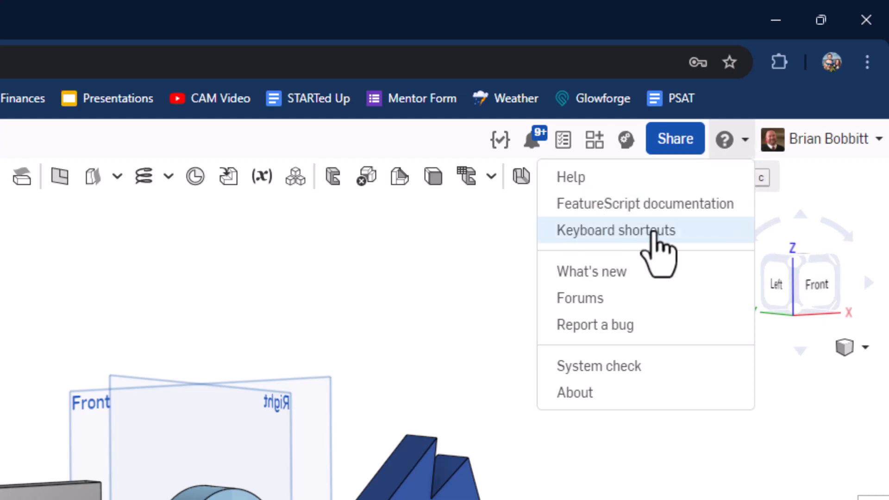
mouse_move(638, 261)
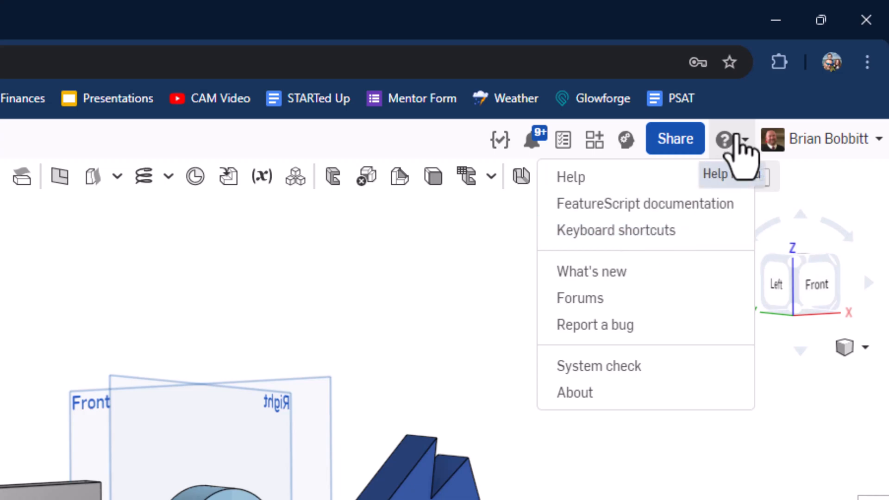
left_click(616, 229)
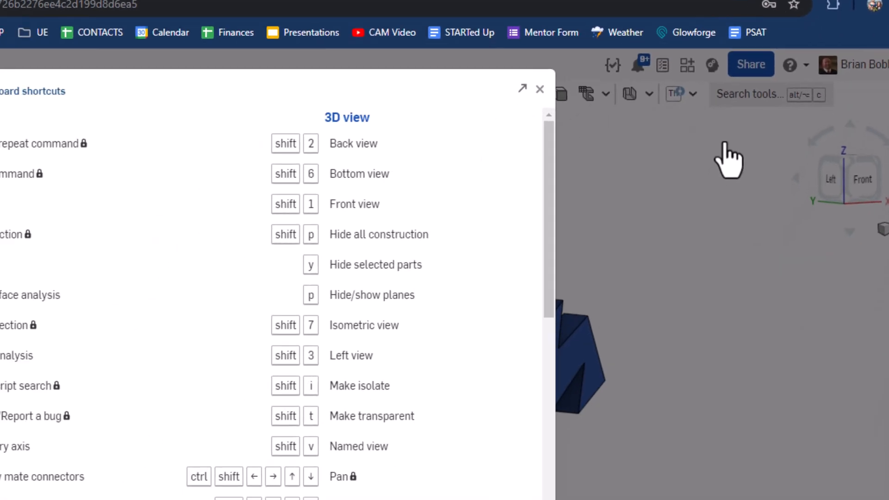
left_click(522, 89)
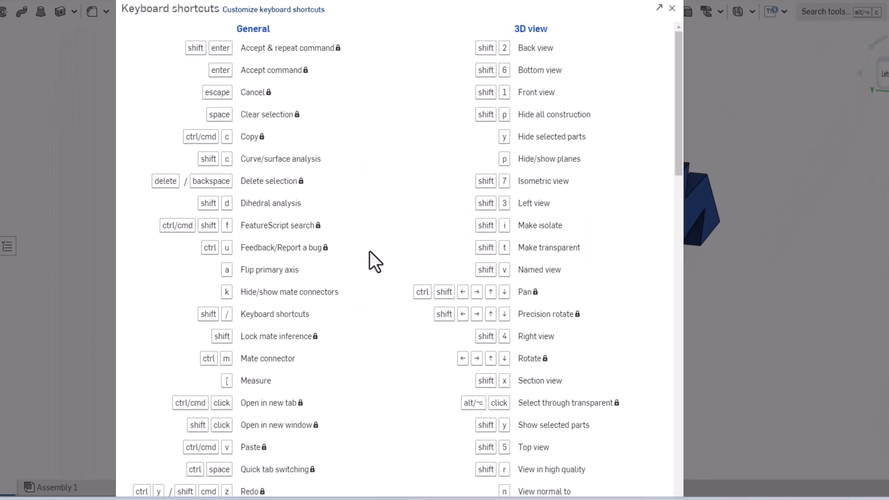
mouse_move(368, 249)
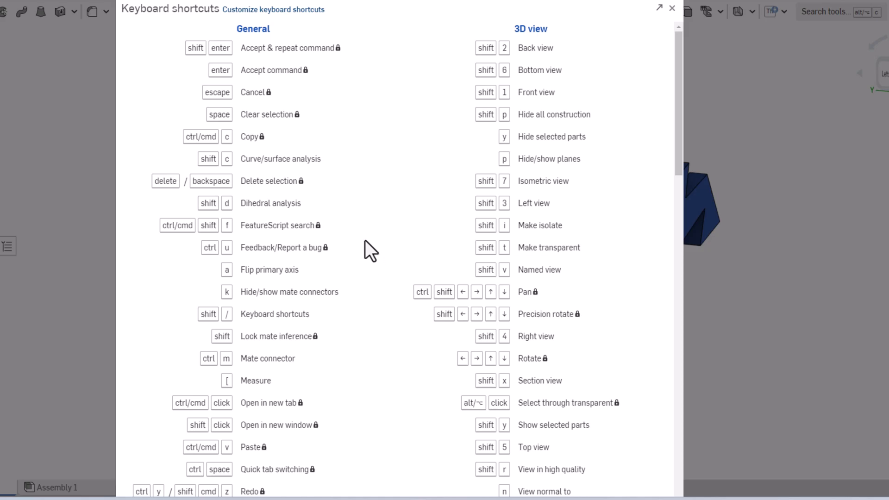